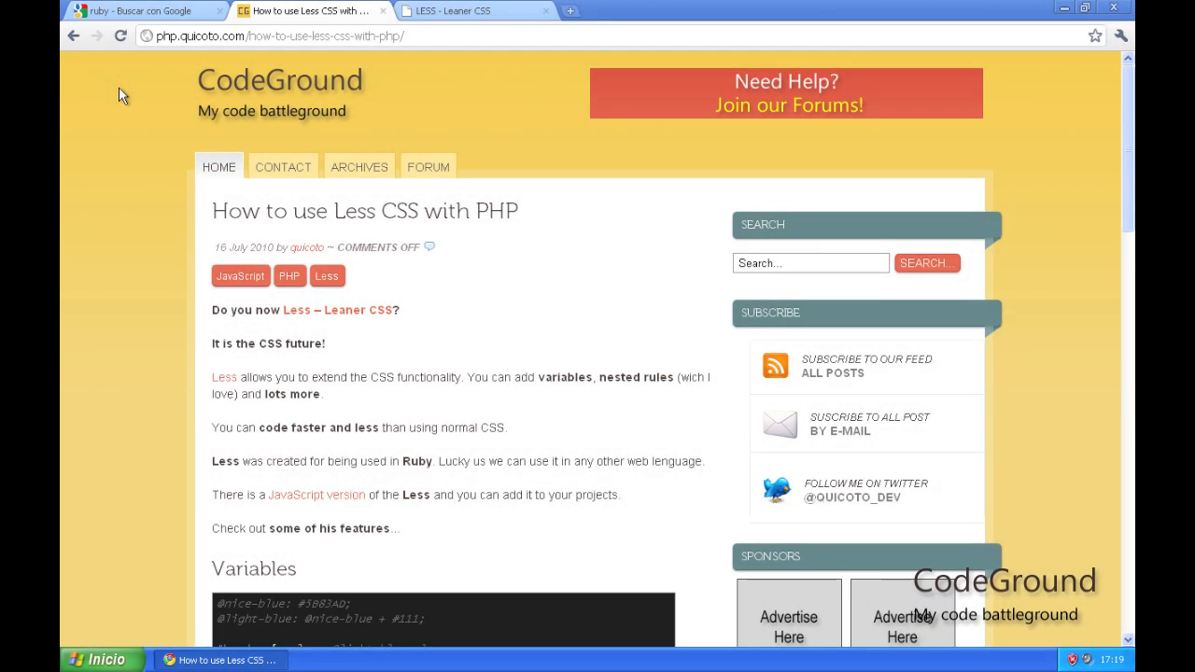
mouse_move(134, 112)
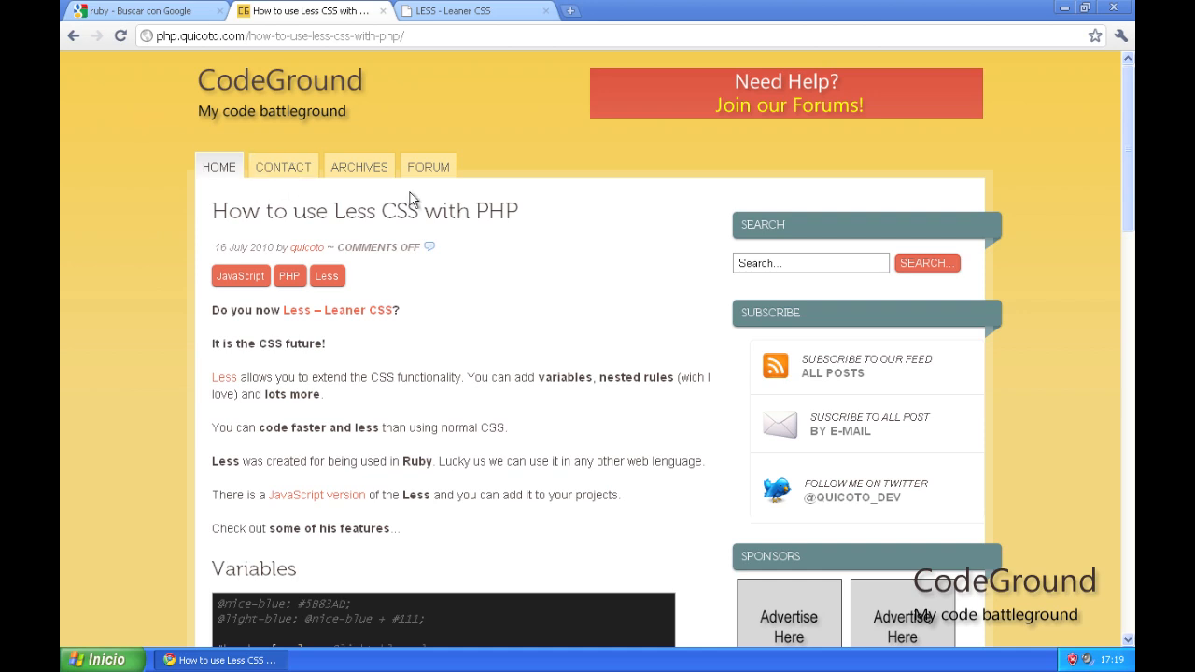
- Switch to the Google 'ruby' results and follow the ruby-lang.org result to the Ruby site
scroll("down", 3)
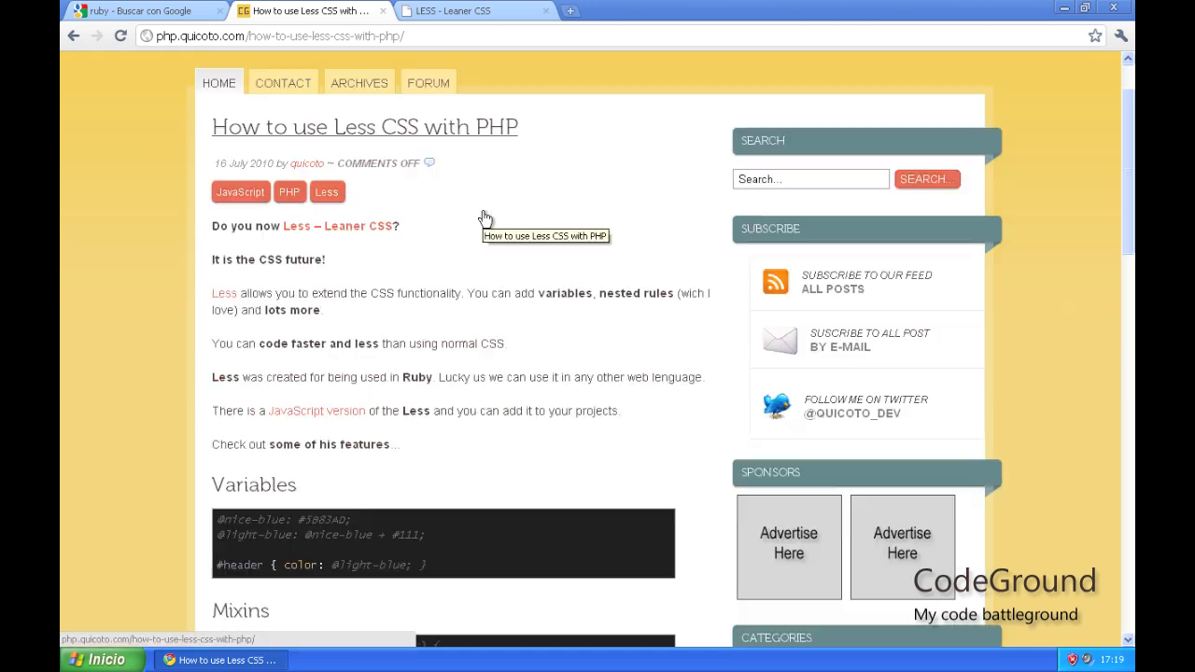
scroll("down", 3)
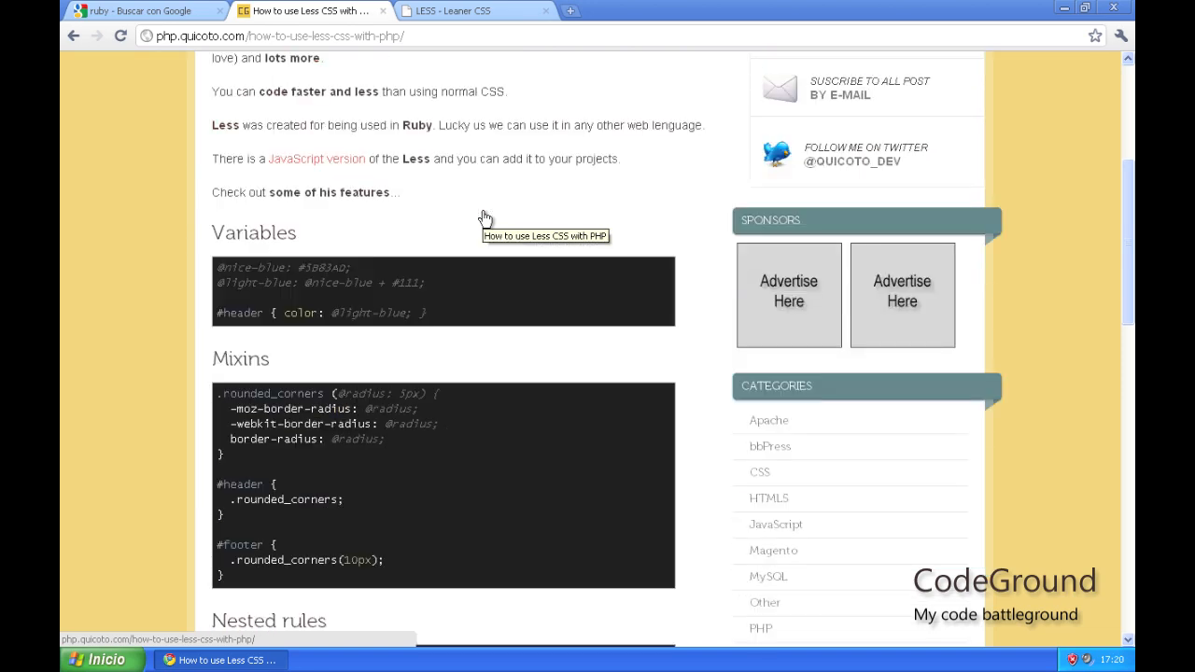
scroll("up", 3)
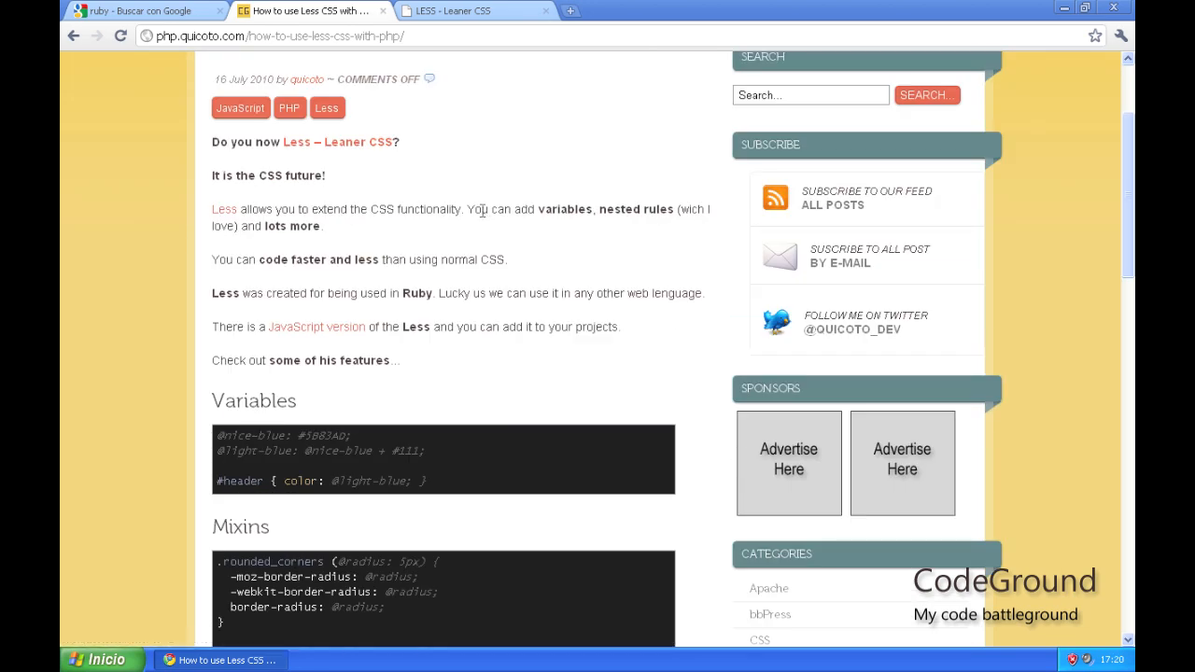
scroll("down", 3)
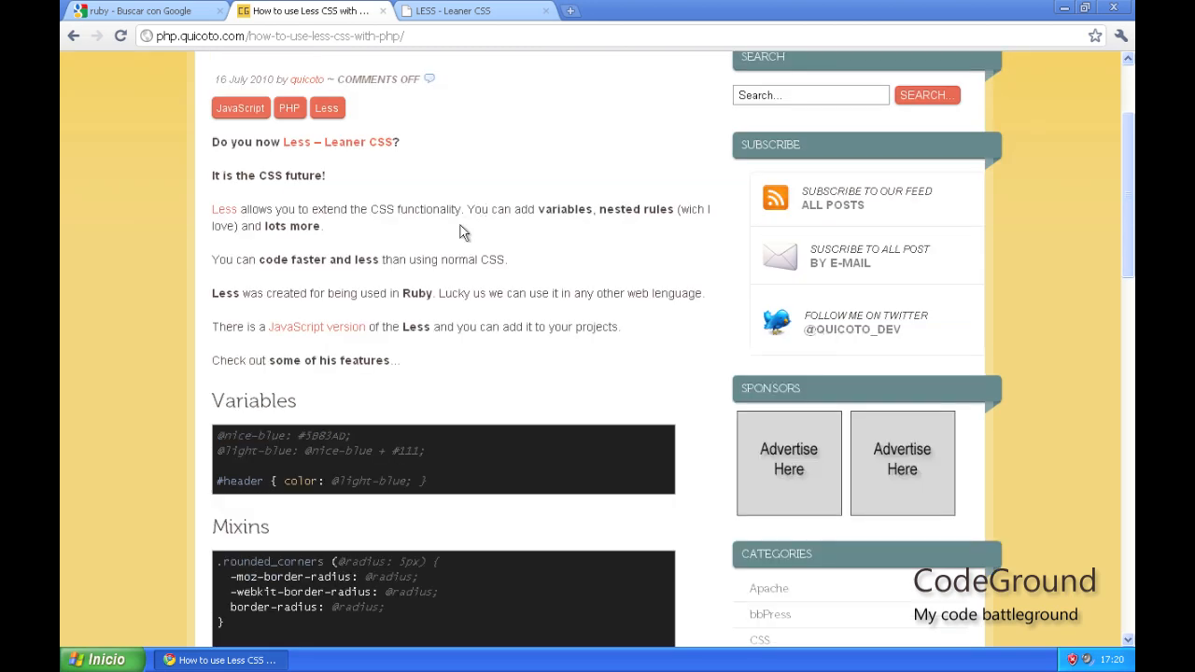
mouse_move(366, 327)
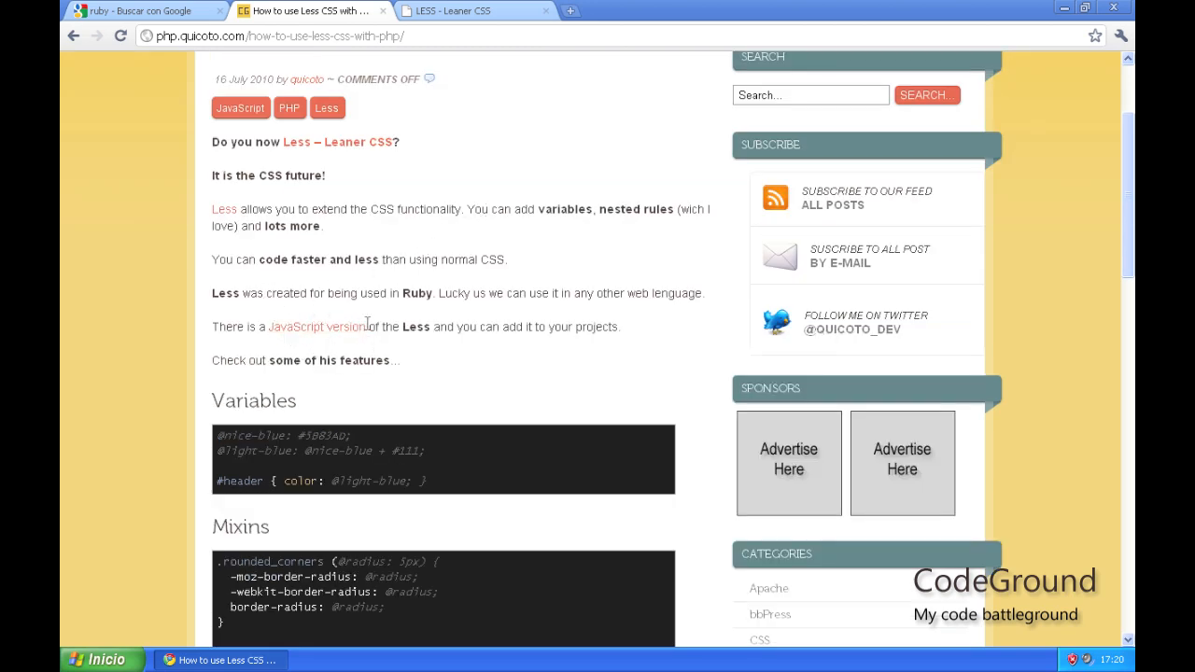
mouse_move(359, 327)
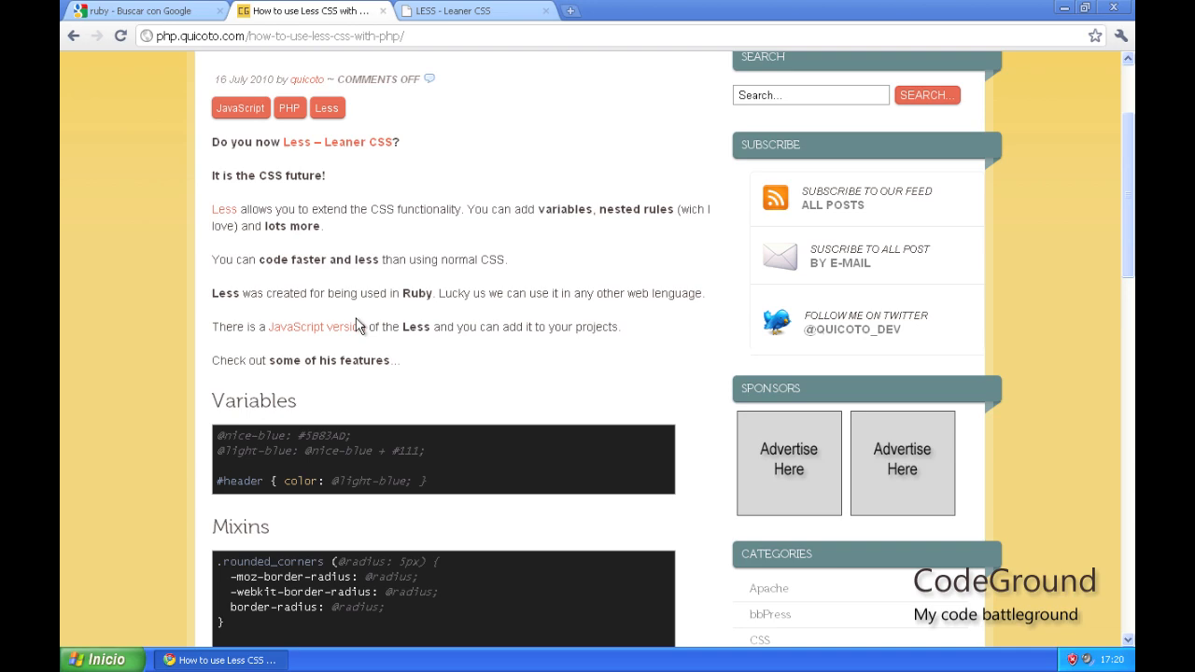
scroll("up", 3)
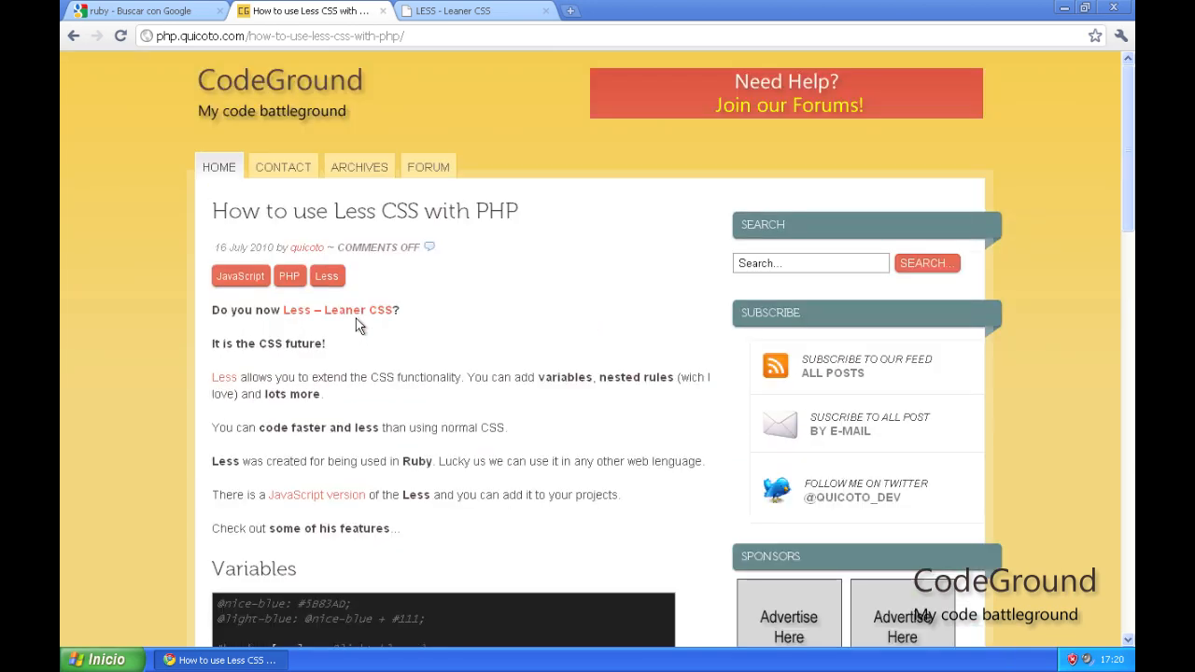
mouse_move(312, 481)
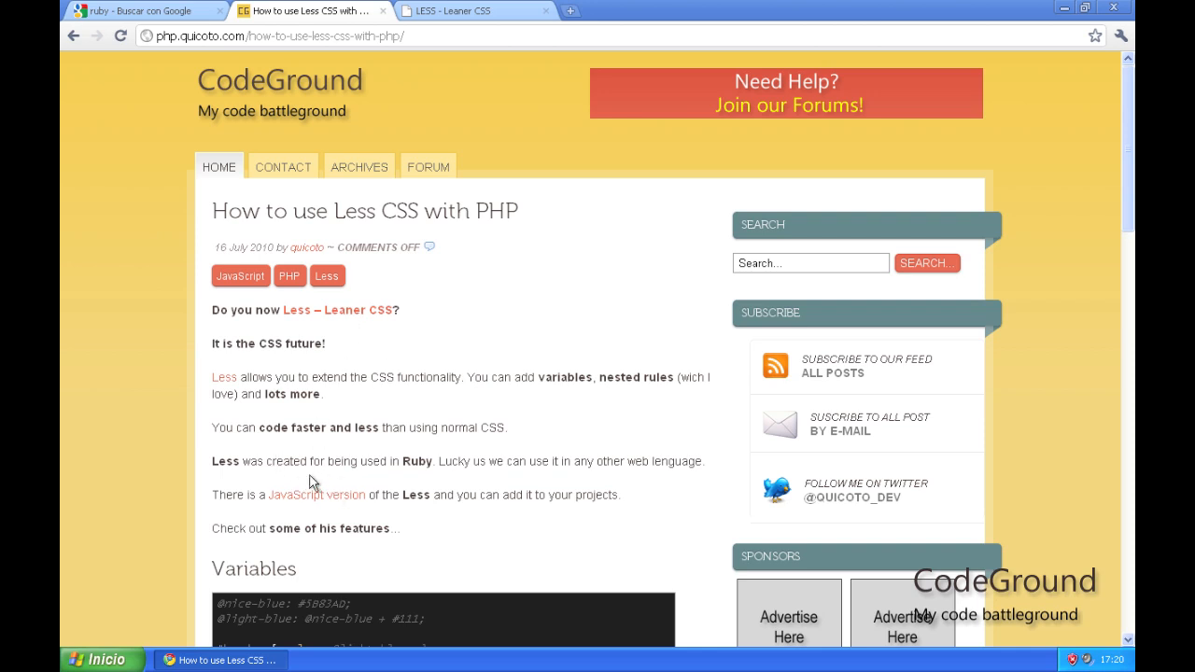
mouse_move(383, 247)
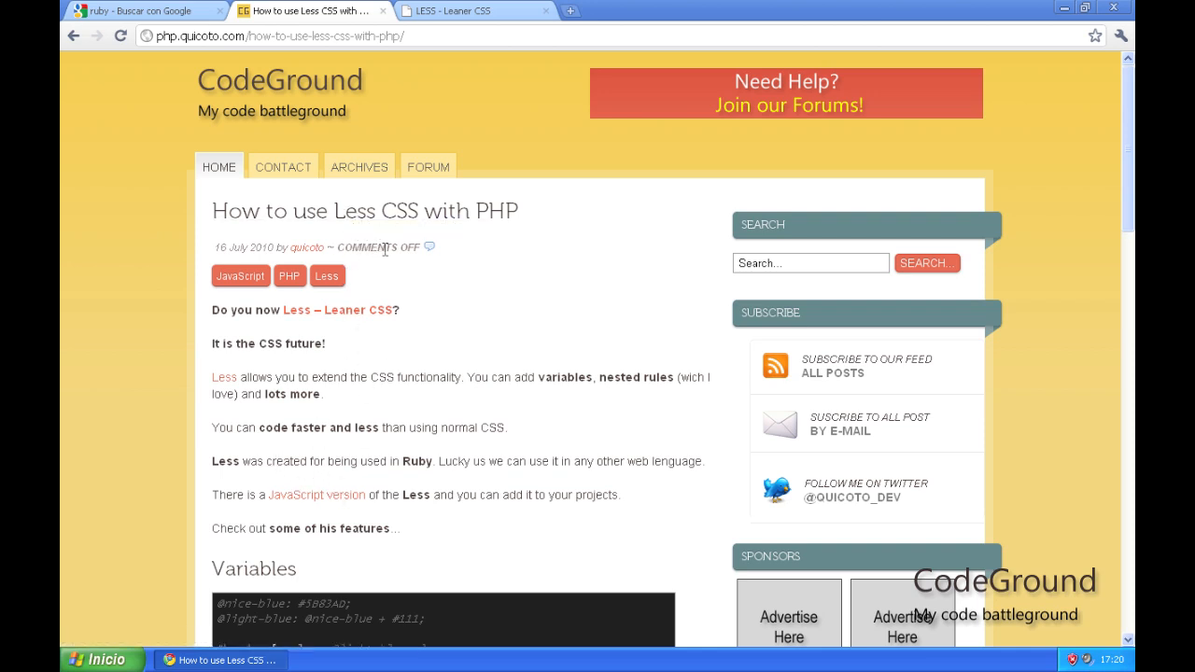
scroll("down", 3)
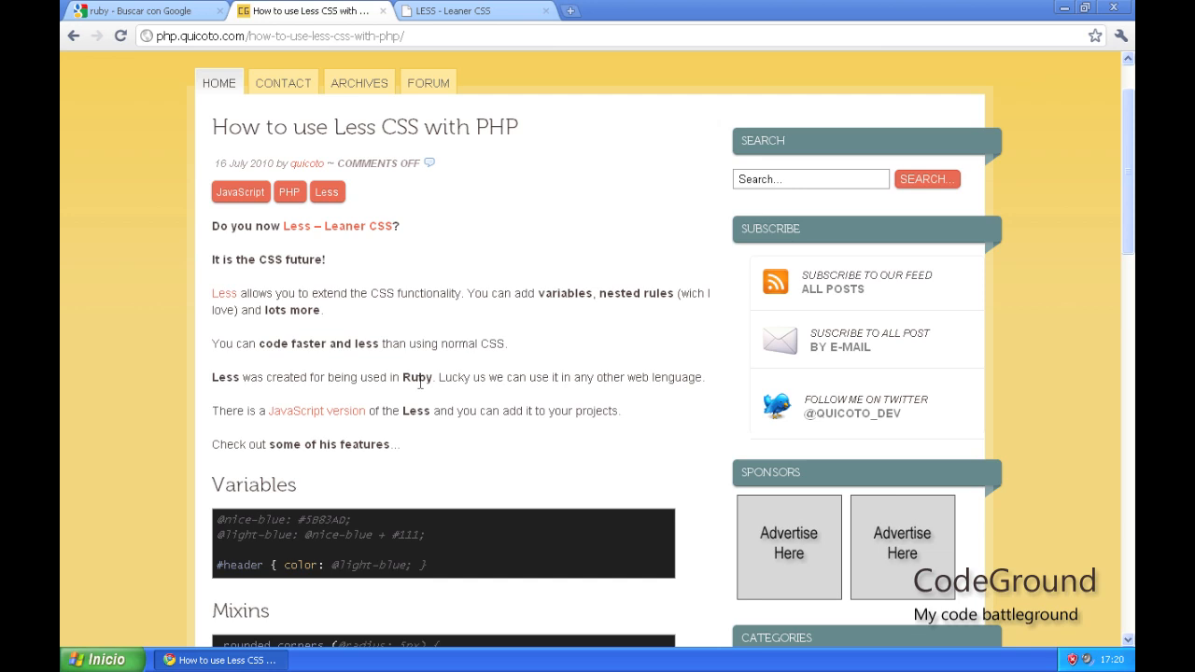
mouse_move(429, 381)
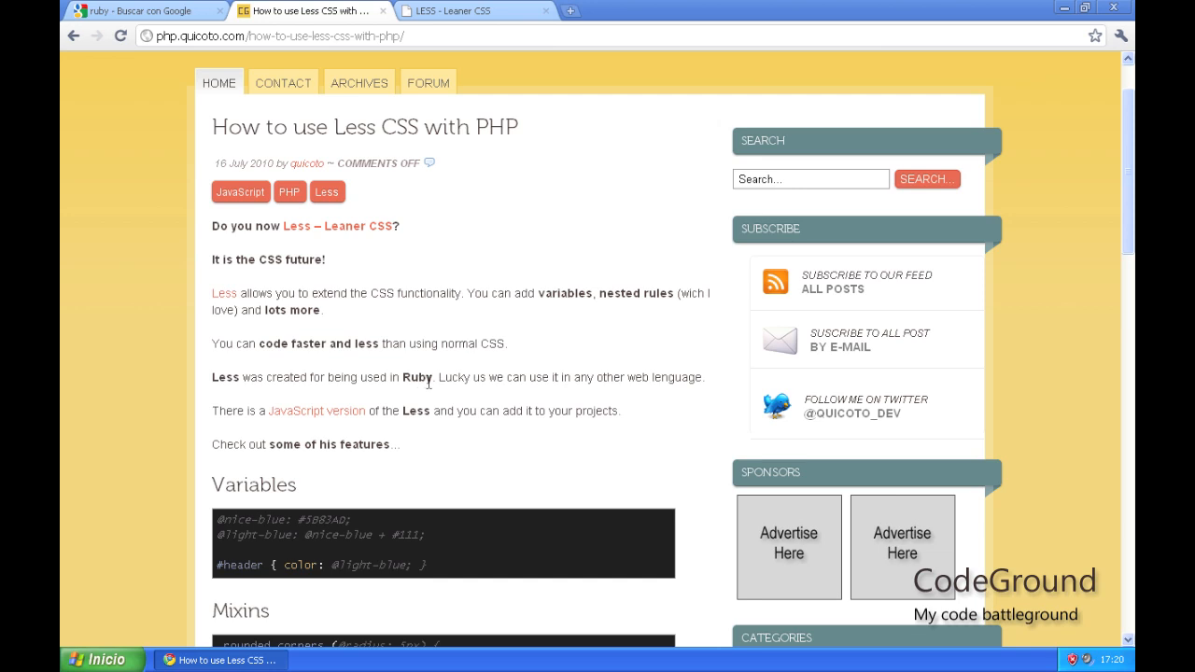
mouse_move(433, 196)
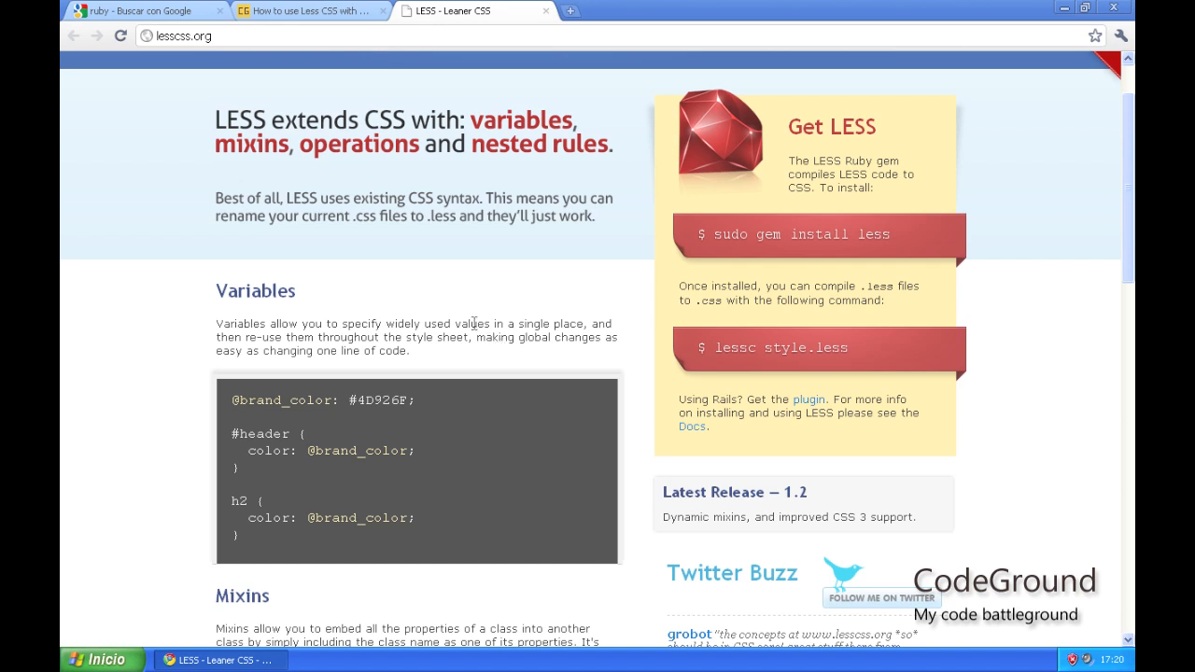
mouse_move(471, 321)
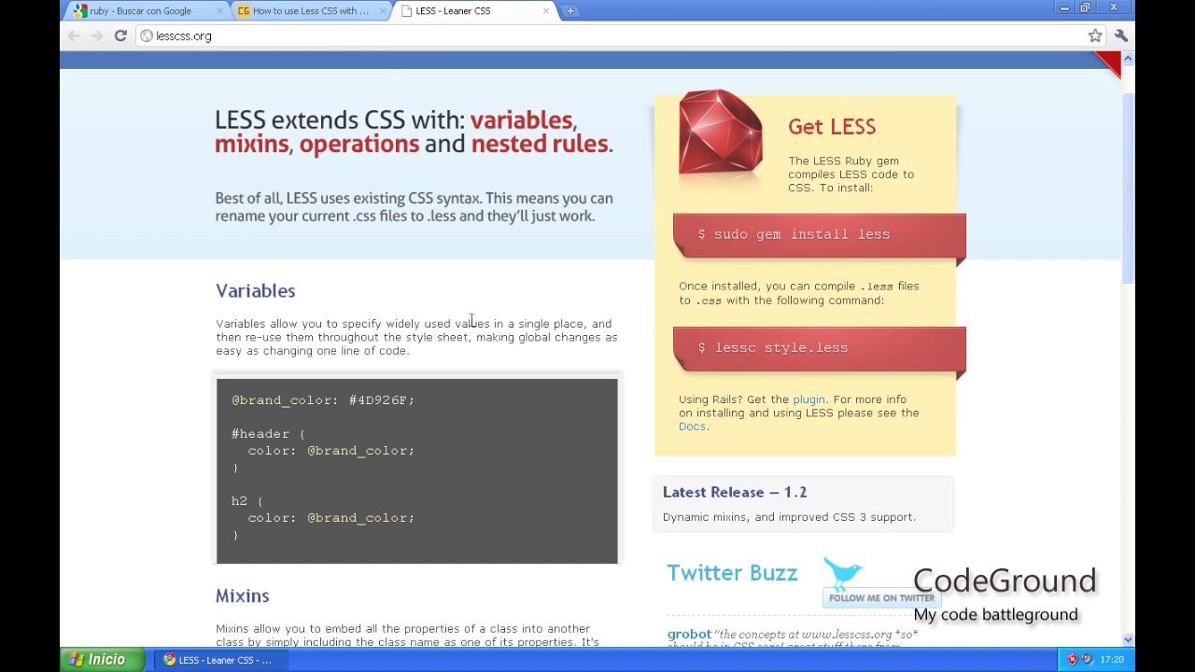
mouse_move(212, 60)
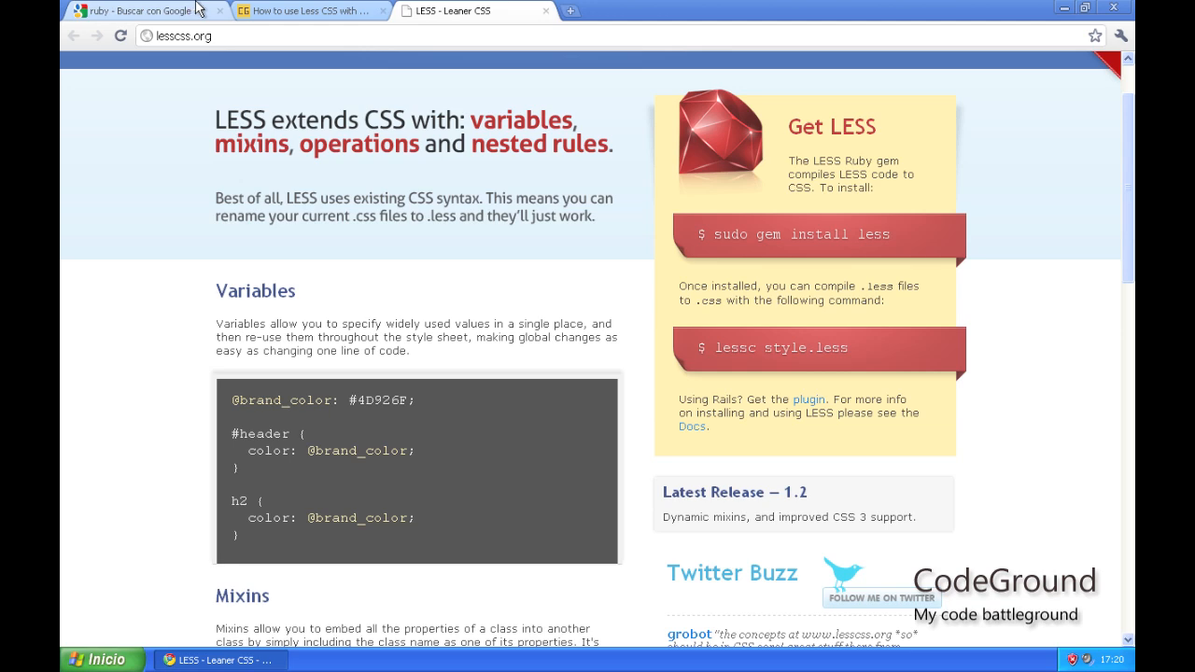
left_click(140, 11)
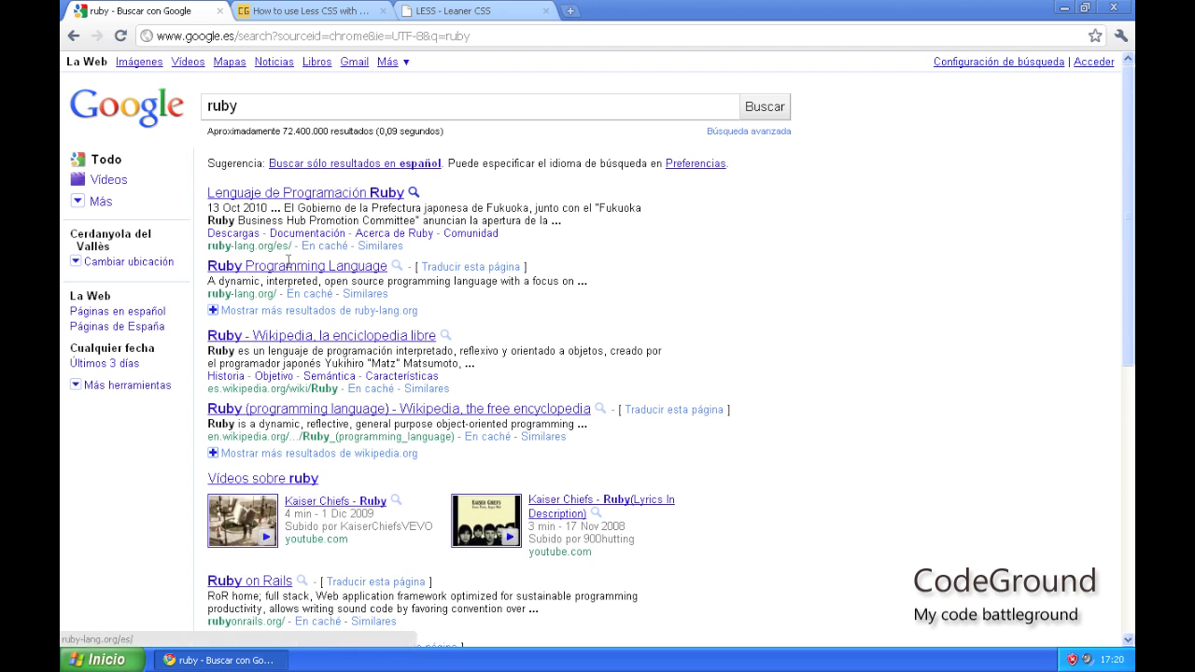
left_click(456, 232)
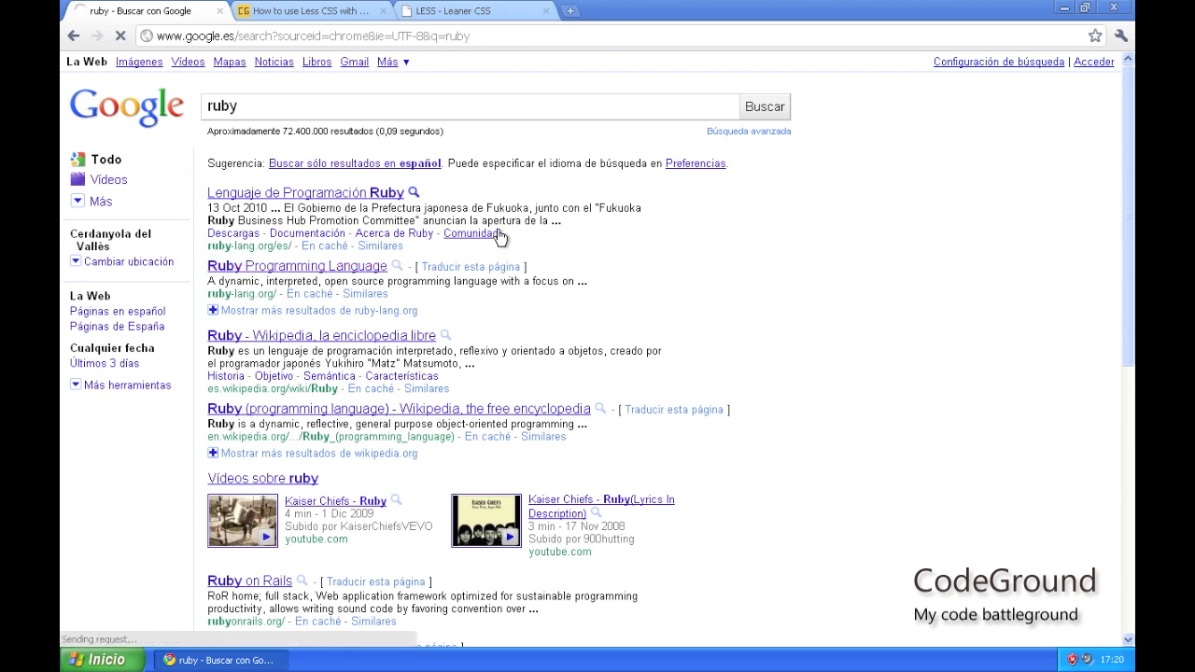
left_click(295, 265)
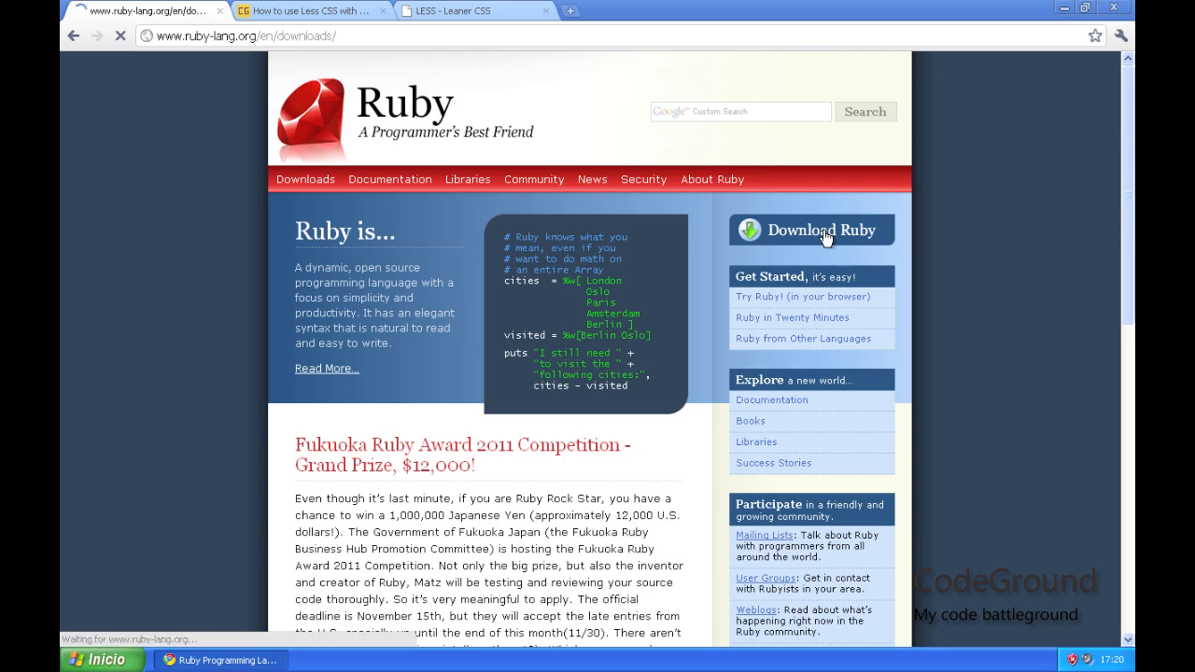
- Download the Ruby 1.8.6-p398 RubyInstaller for Windows and save it
left_click(819, 230)
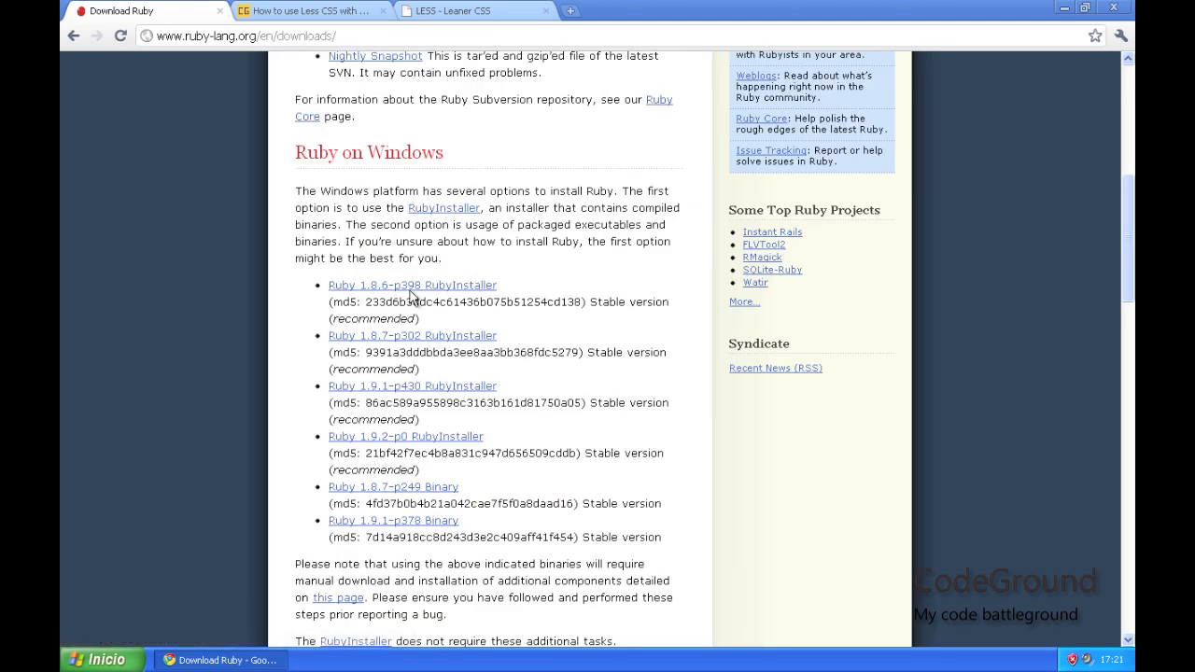
left_click(422, 290)
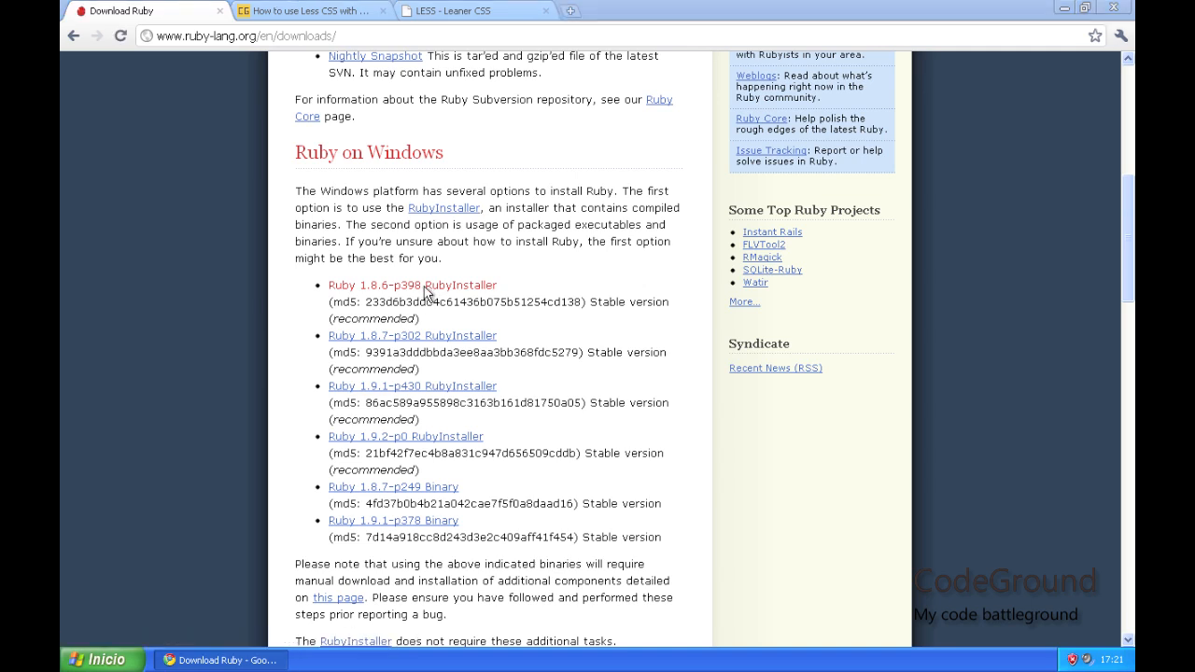
left_click(411, 284)
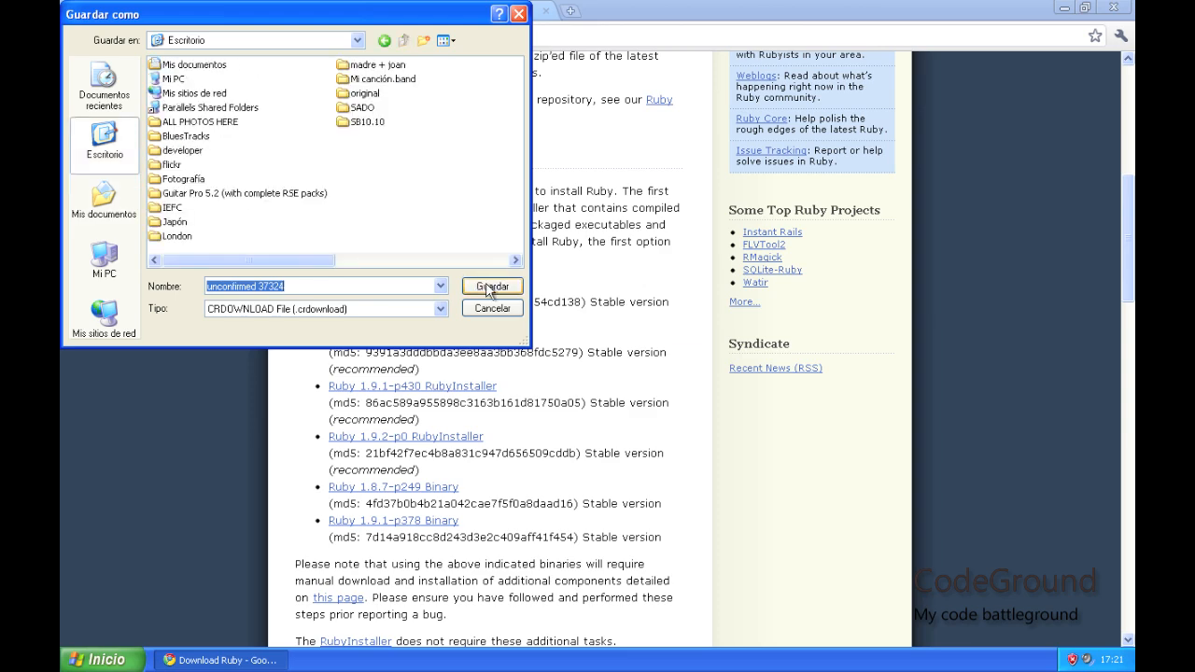
left_click(491, 286)
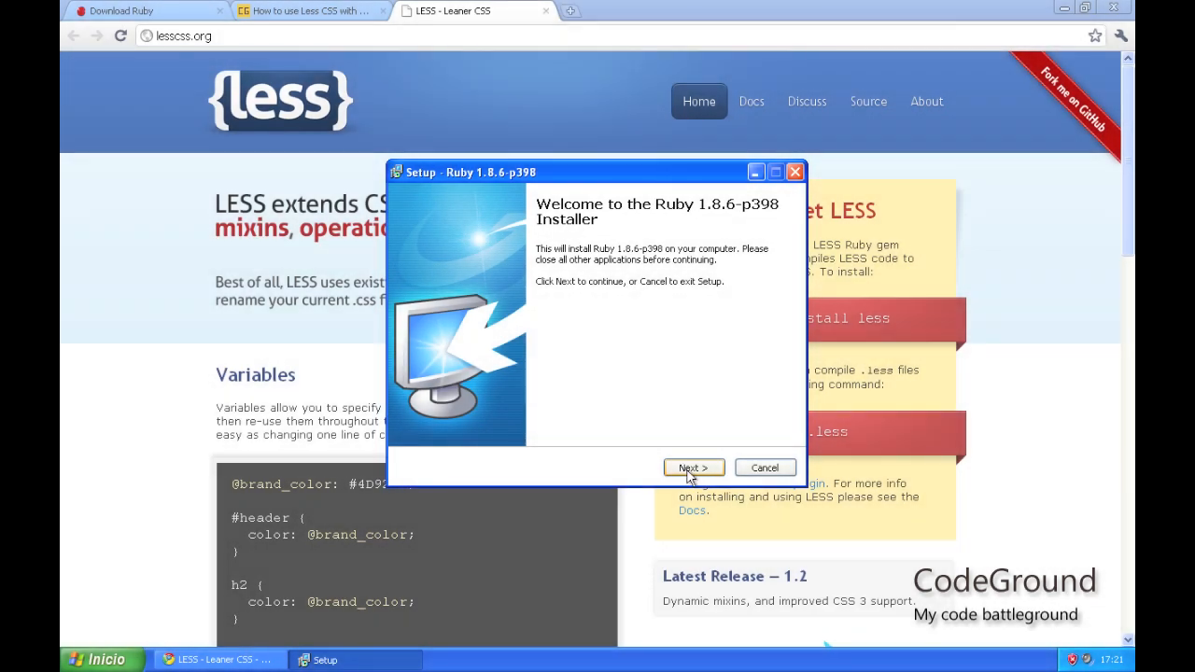
- Step the Ruby 1.8.6-p398 setup past the welcome and license to the destination options
left_click(694, 467)
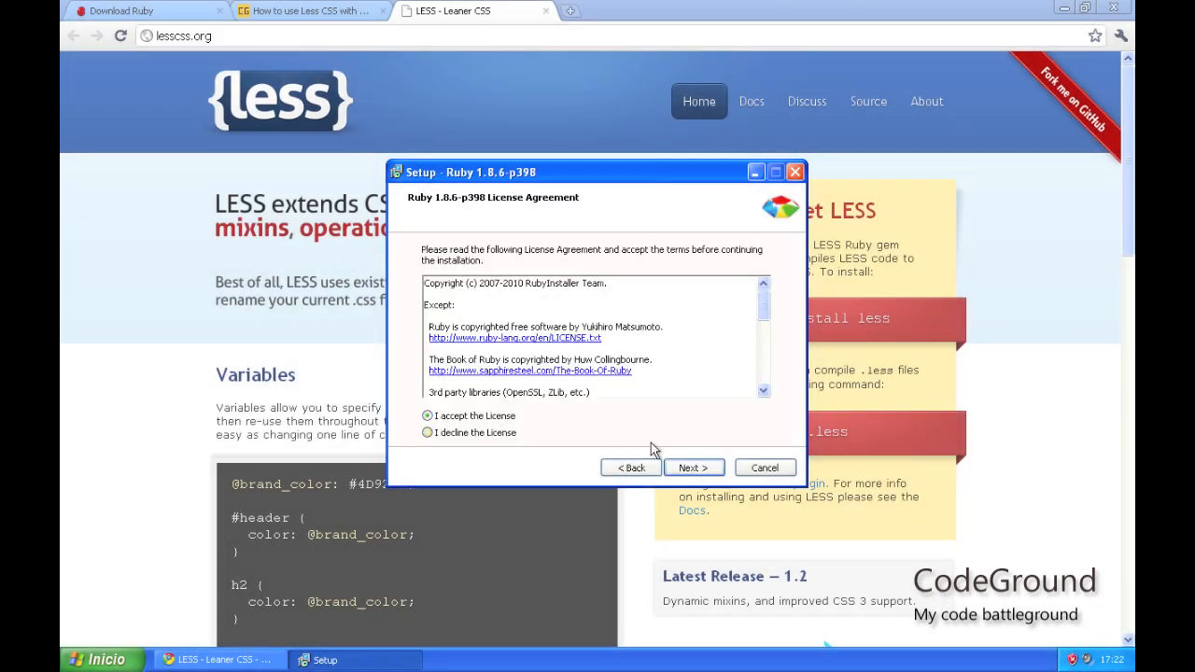
left_click(693, 466)
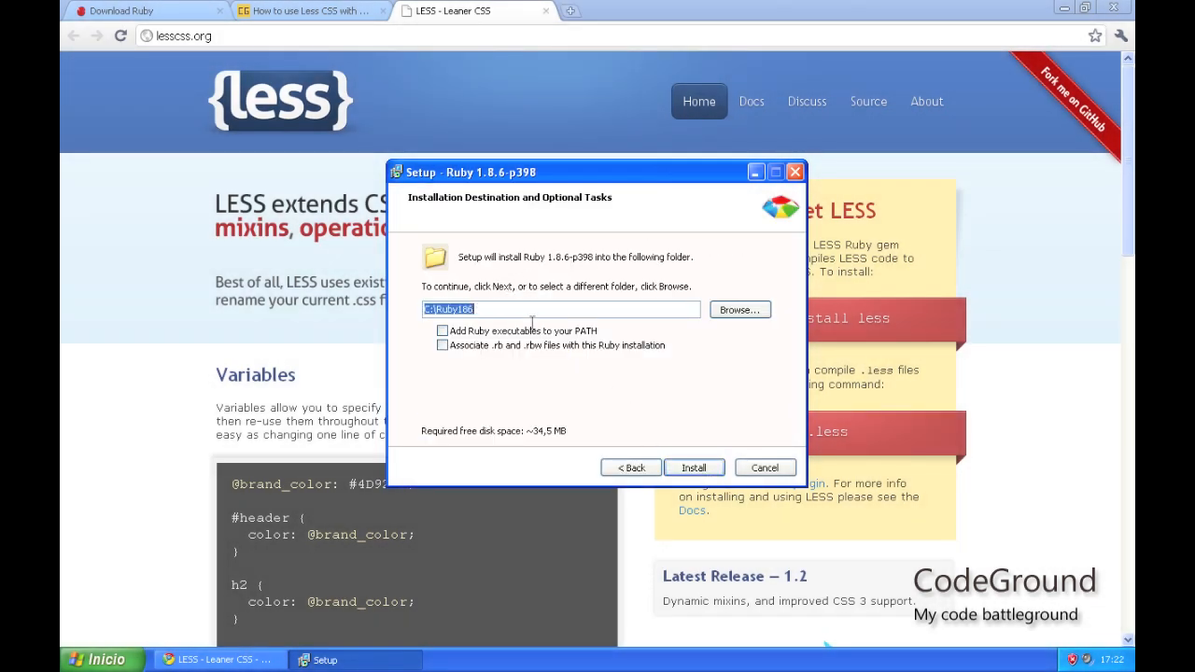
left_click(695, 466)
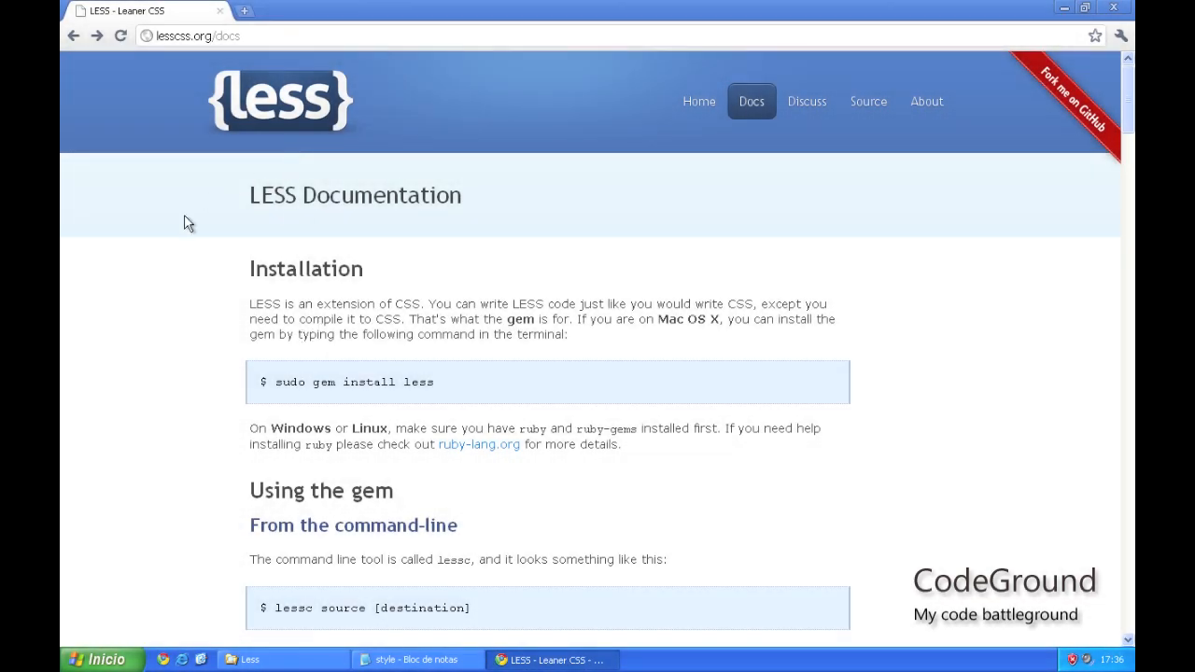
mouse_move(270, 405)
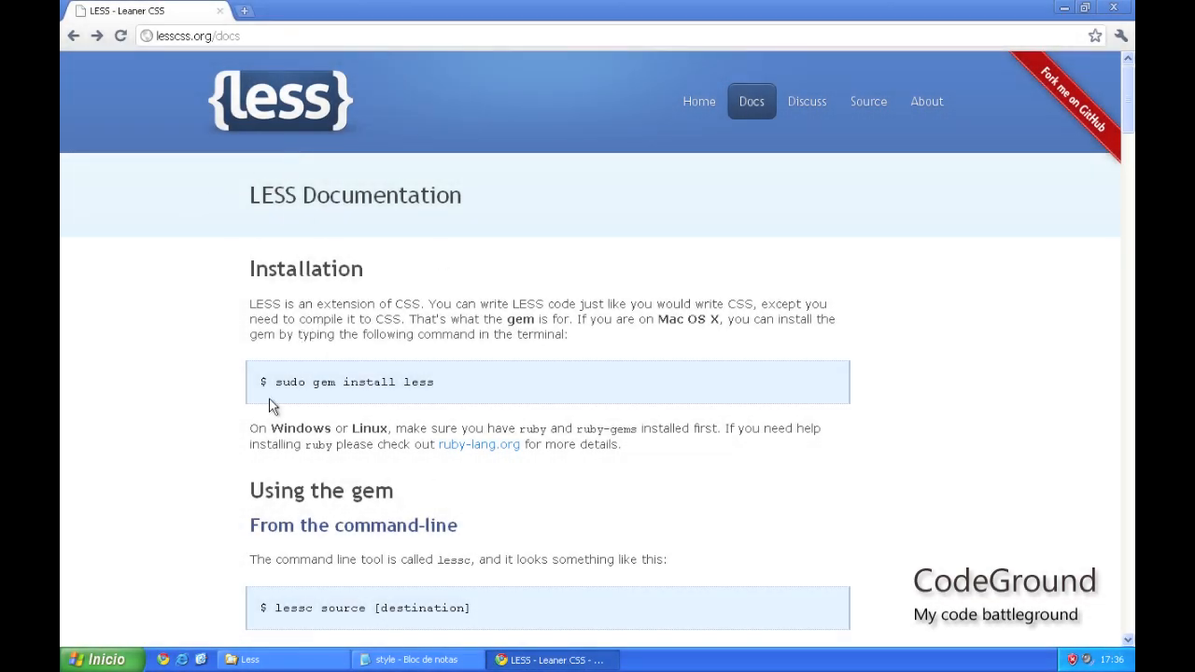
- Bring up a Command Prompt over the LESS installation docs for the gem install
left_click(101, 659)
type("cd")
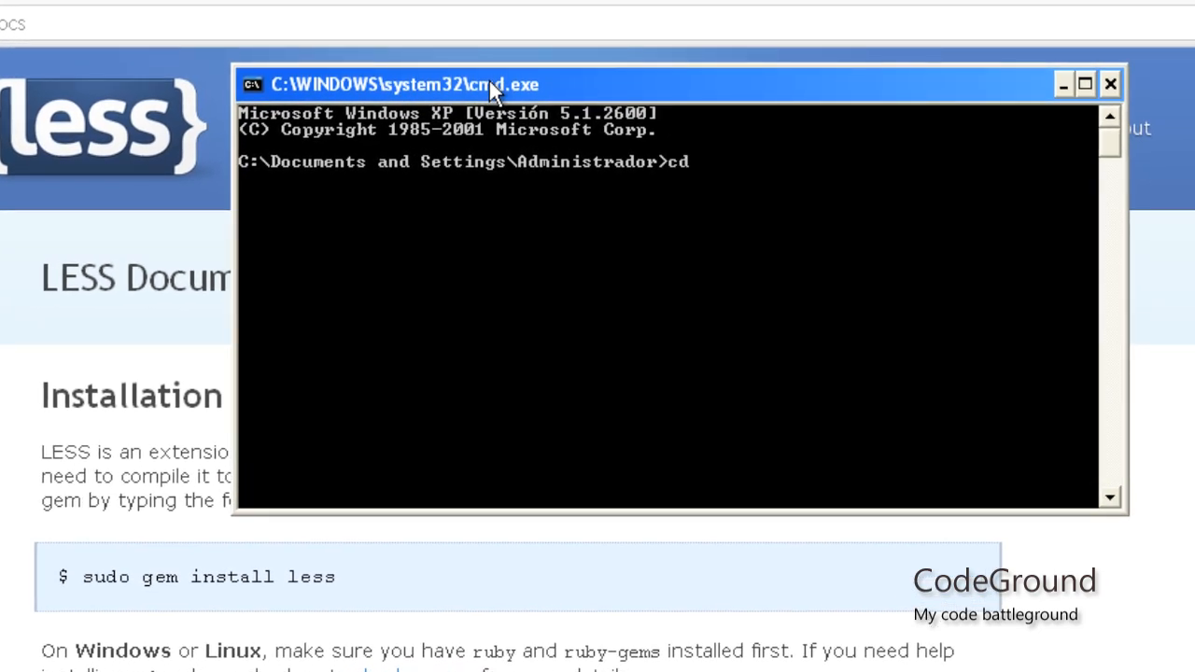
- Change directory to C:\Ruby186\bin and run 'gem install less', installing four gems
type("c:\\\\")
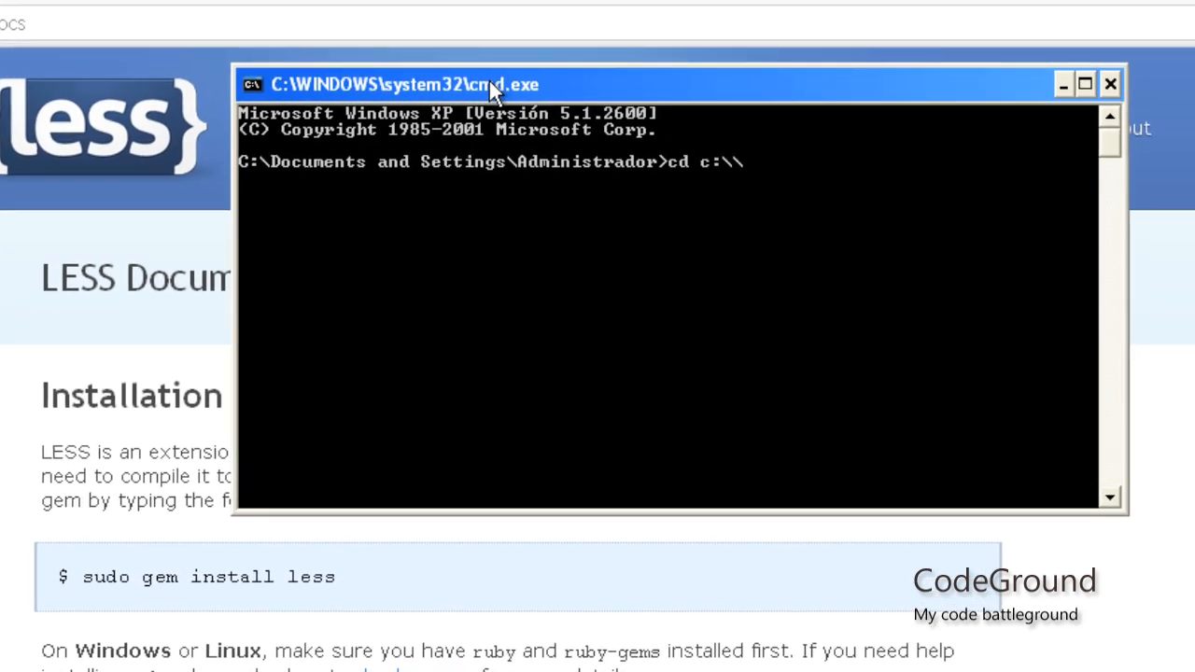
type("cd")
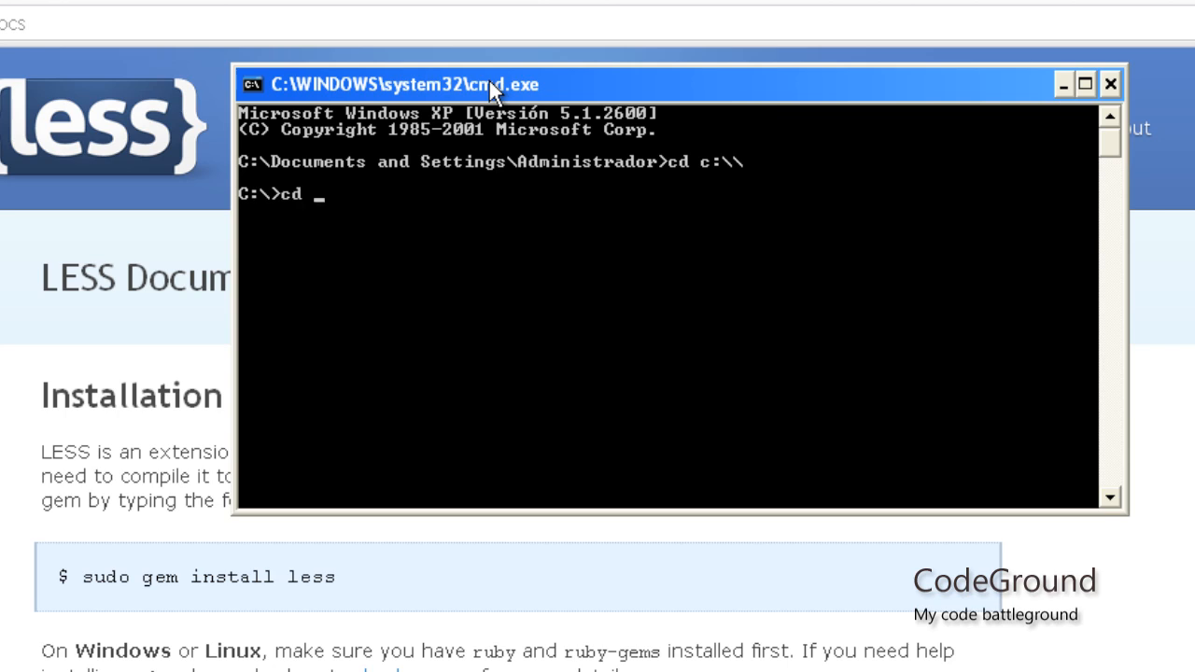
type("Ruby186")
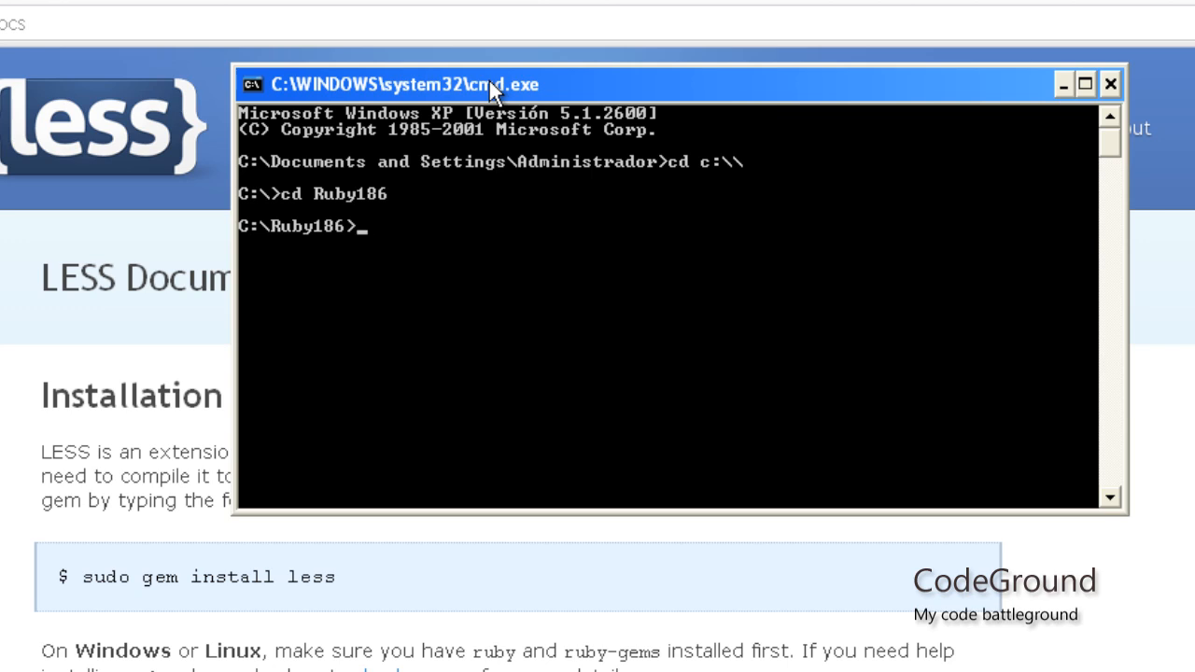
type("cd bin")
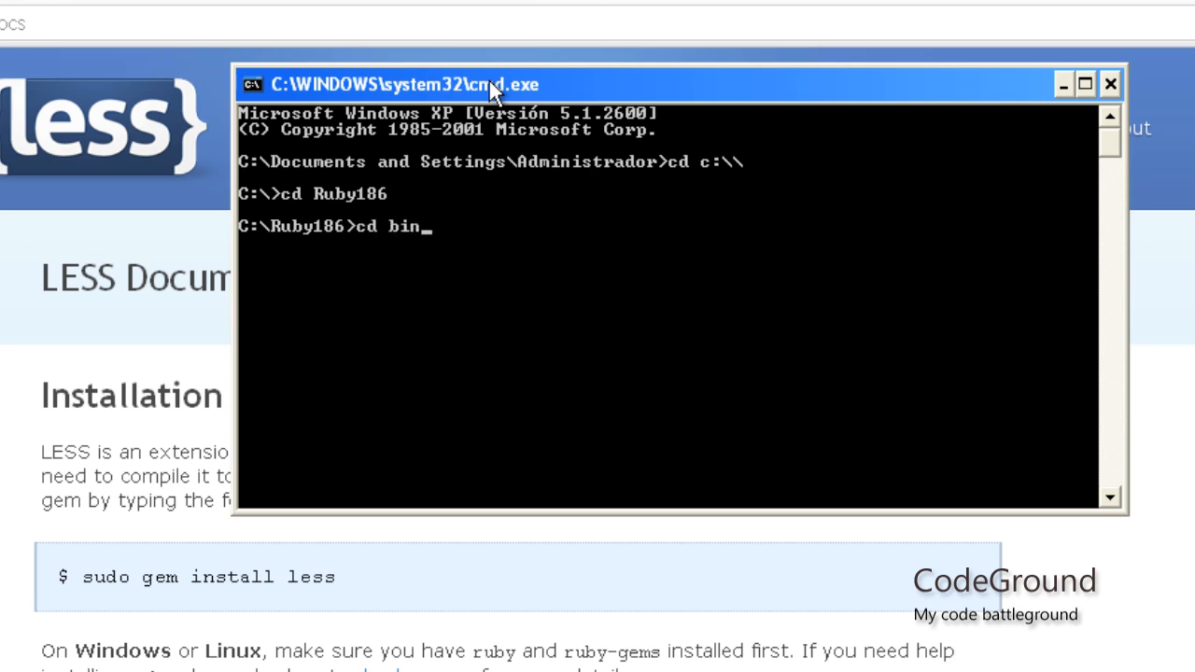
type("gem")
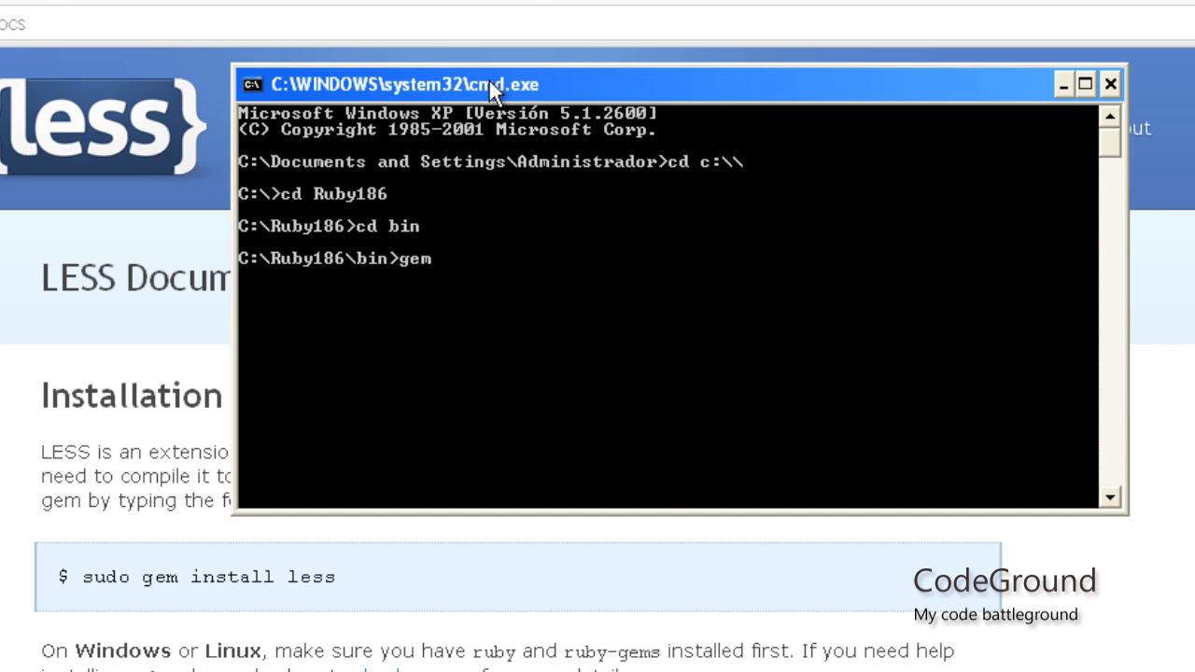
type("install")
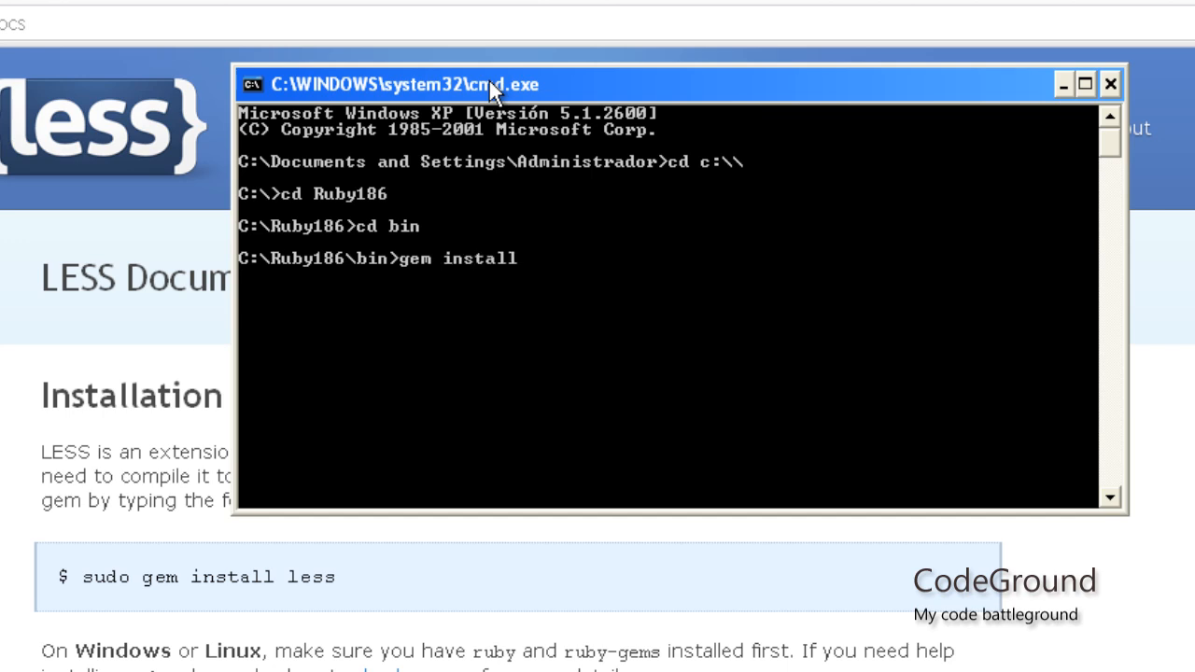
type("less")
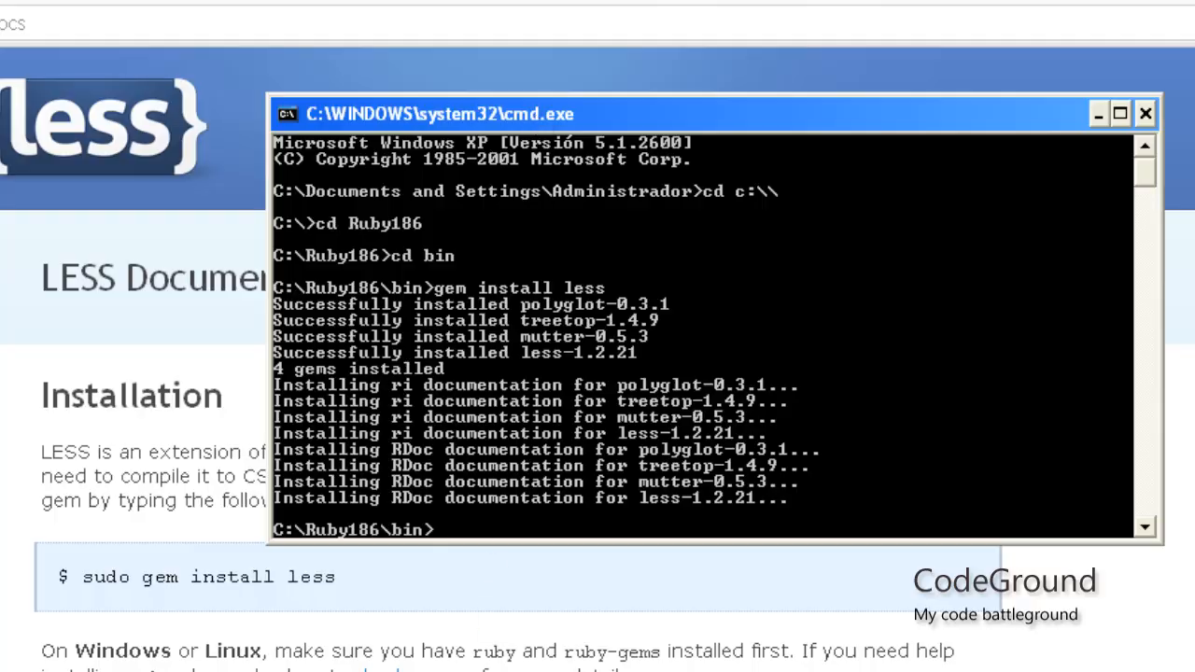
- View the minified style CSS in Notepad, then return to the LESS docs and Command Prompt
left_click(411, 661)
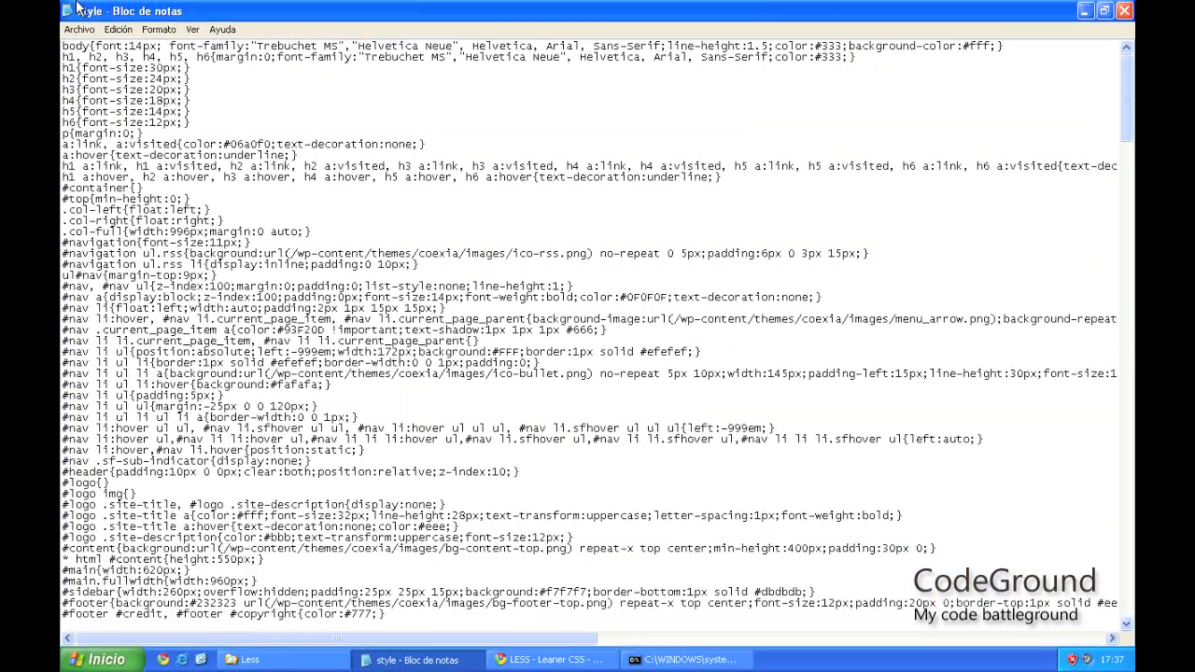
scroll("down", 3)
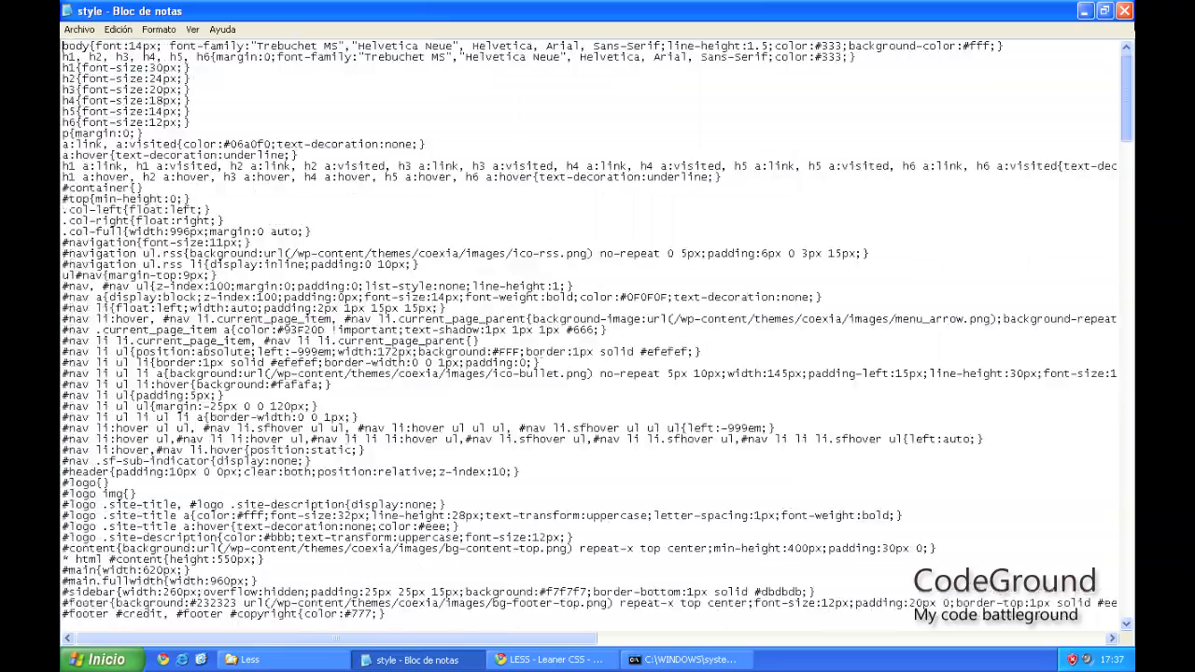
left_click(244, 661)
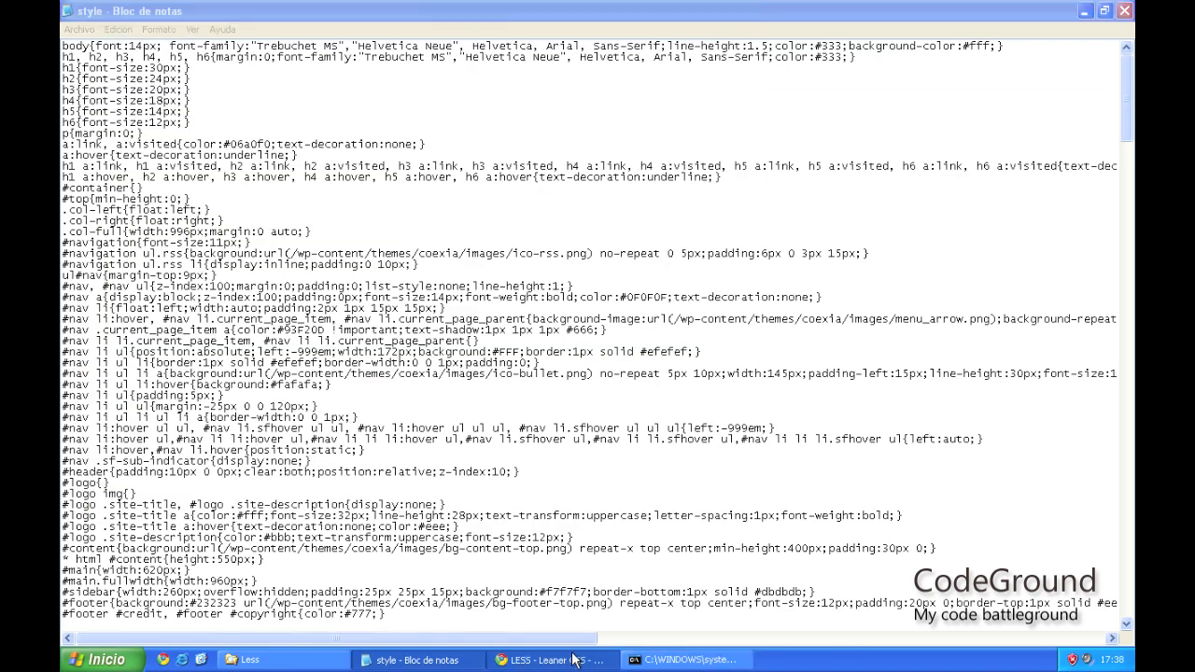
left_click(549, 659)
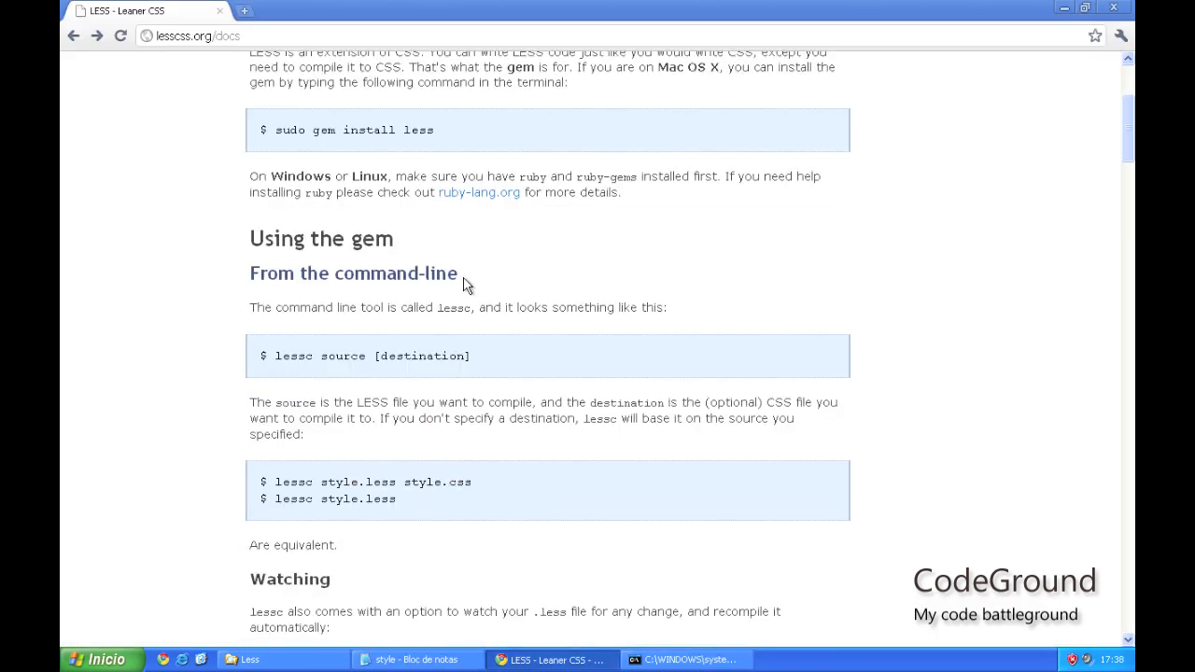
left_click(687, 657)
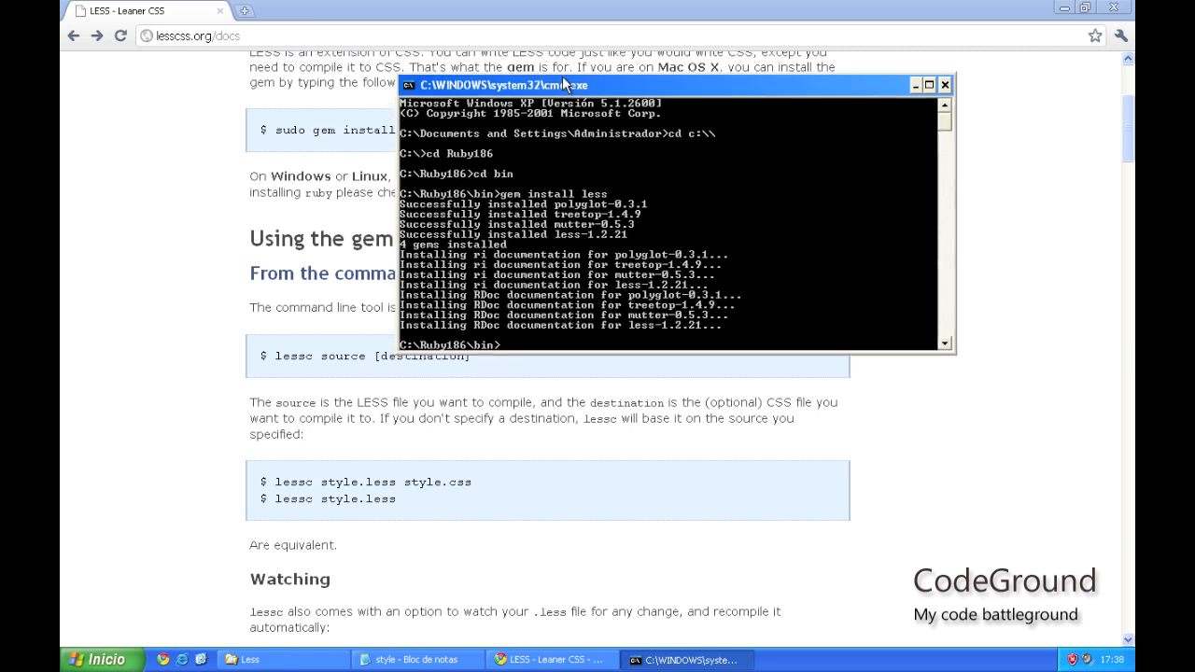
- Run 'lessc c:\Less\style.less' to compile the stylesheet into formatted CSS
left_click_drag(560, 84, 550, 71)
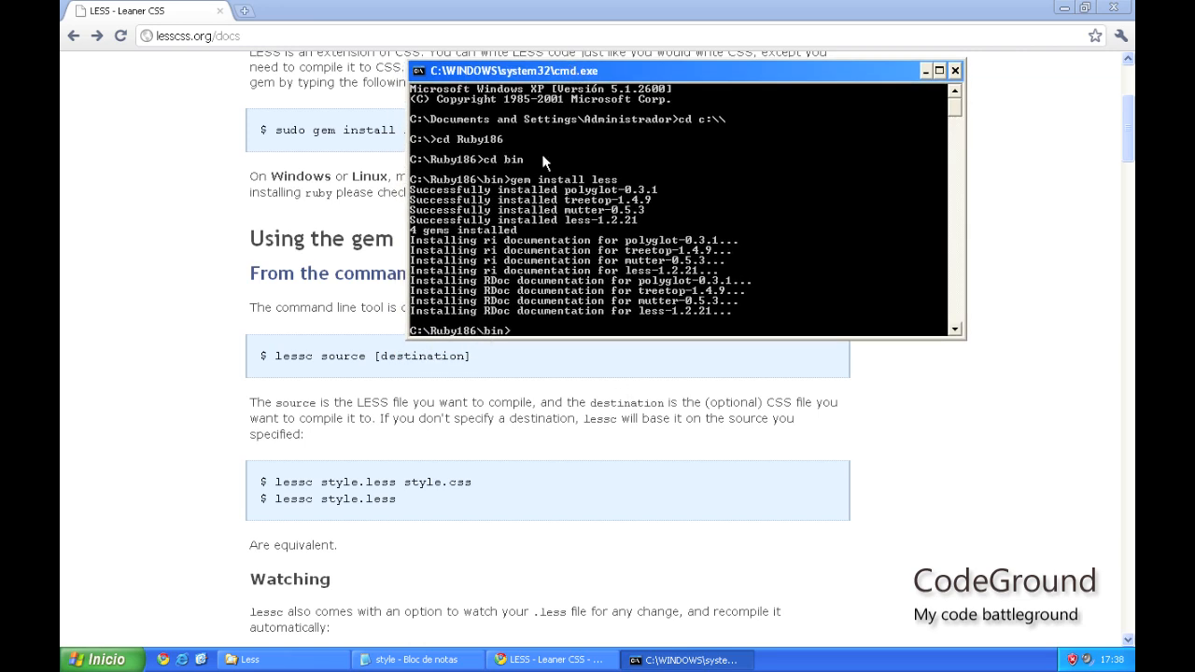
type("less")
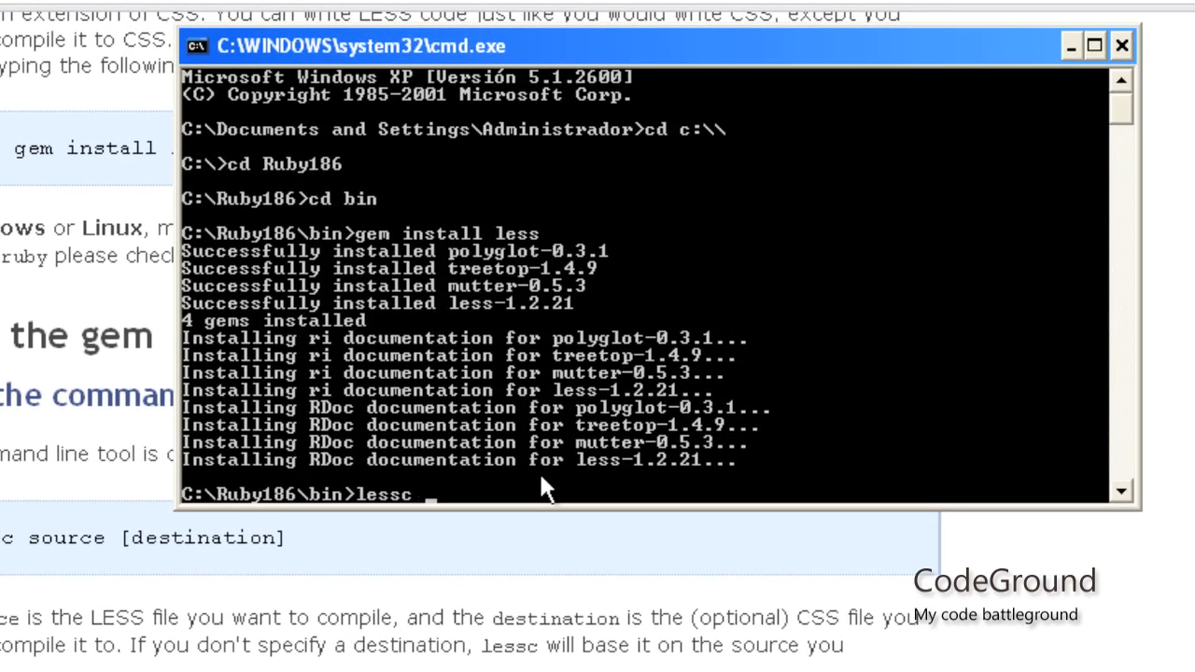
type("c:")
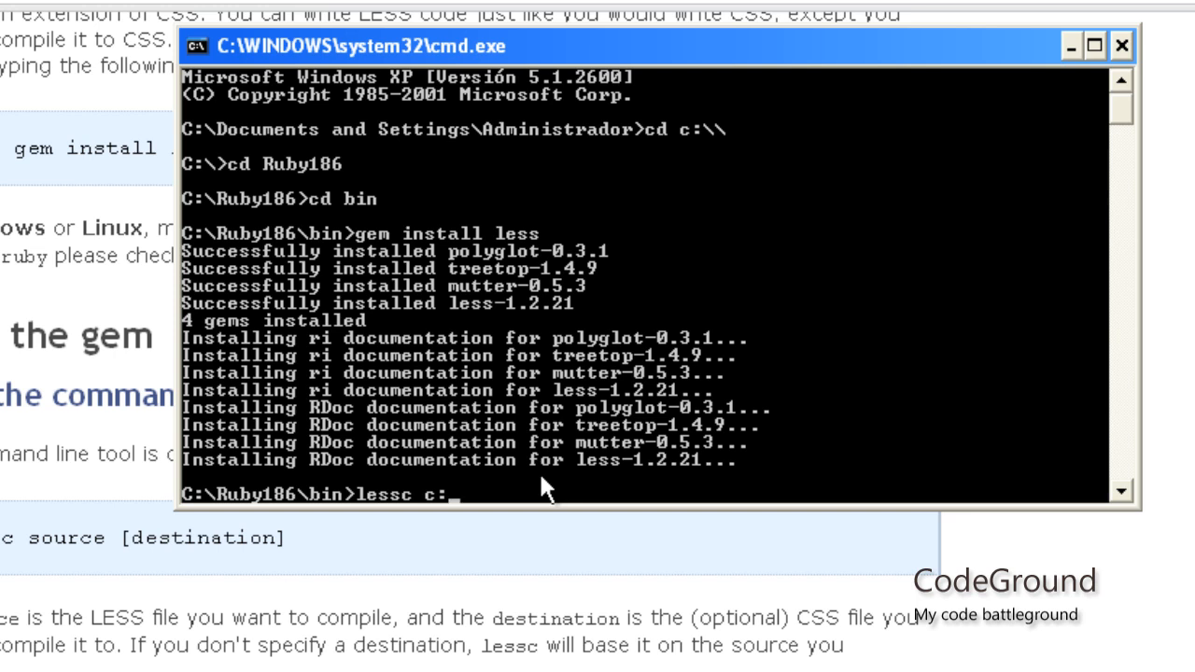
type("\\")
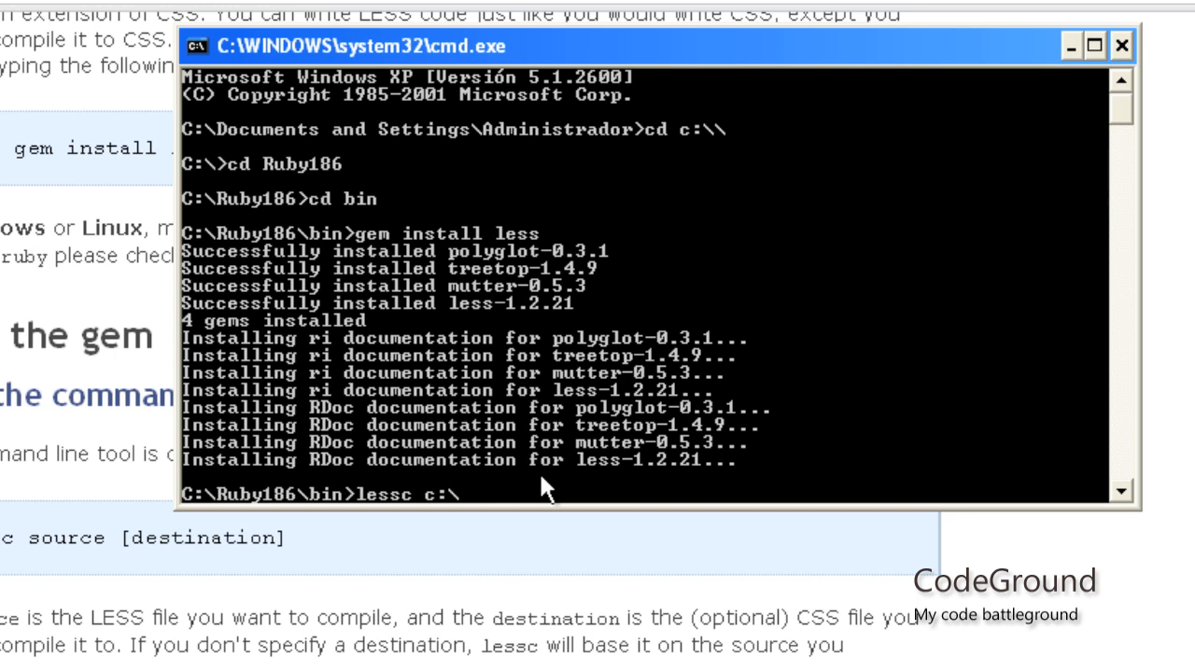
type("Less")
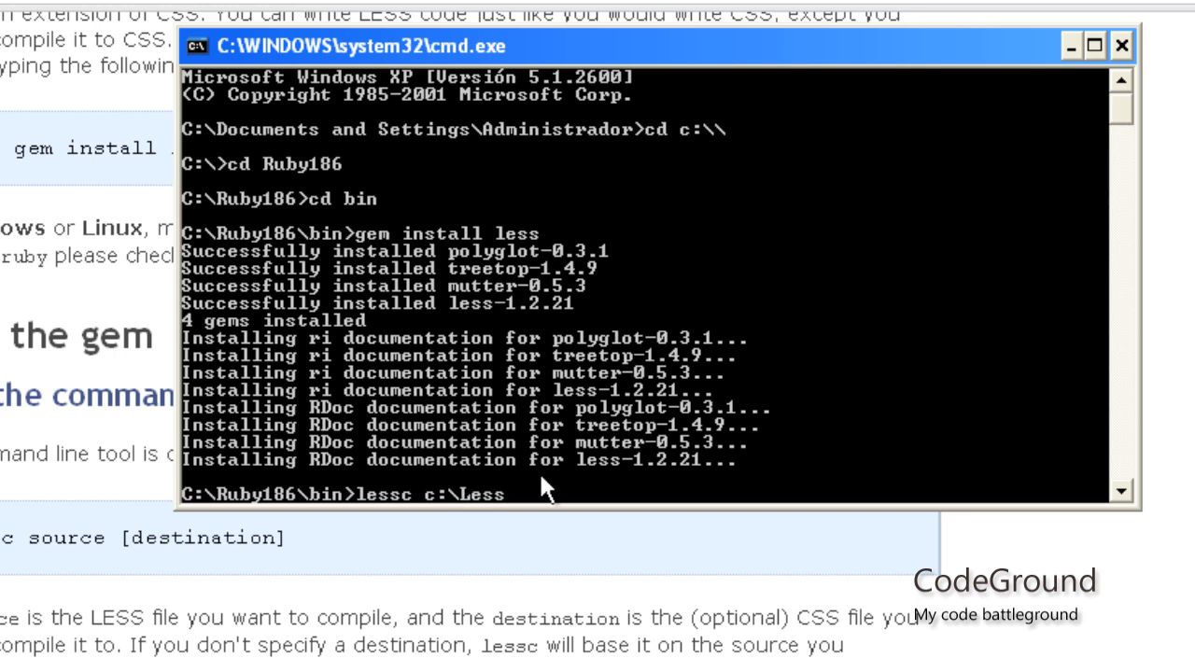
type("\\s")
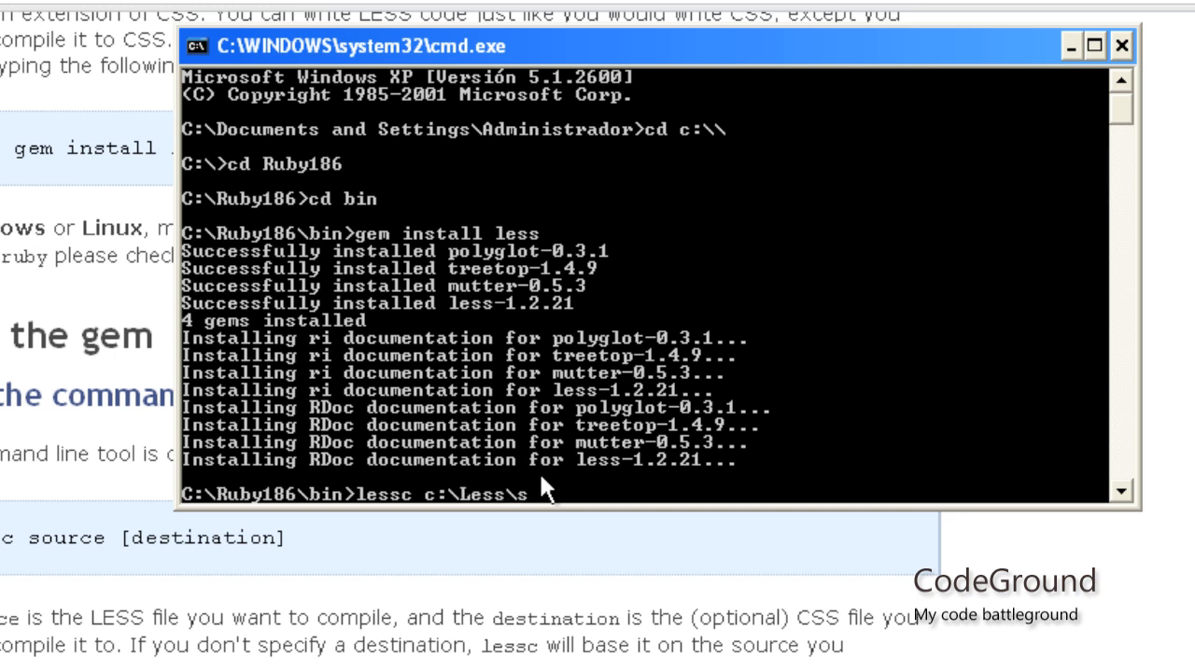
type("tyle.c")
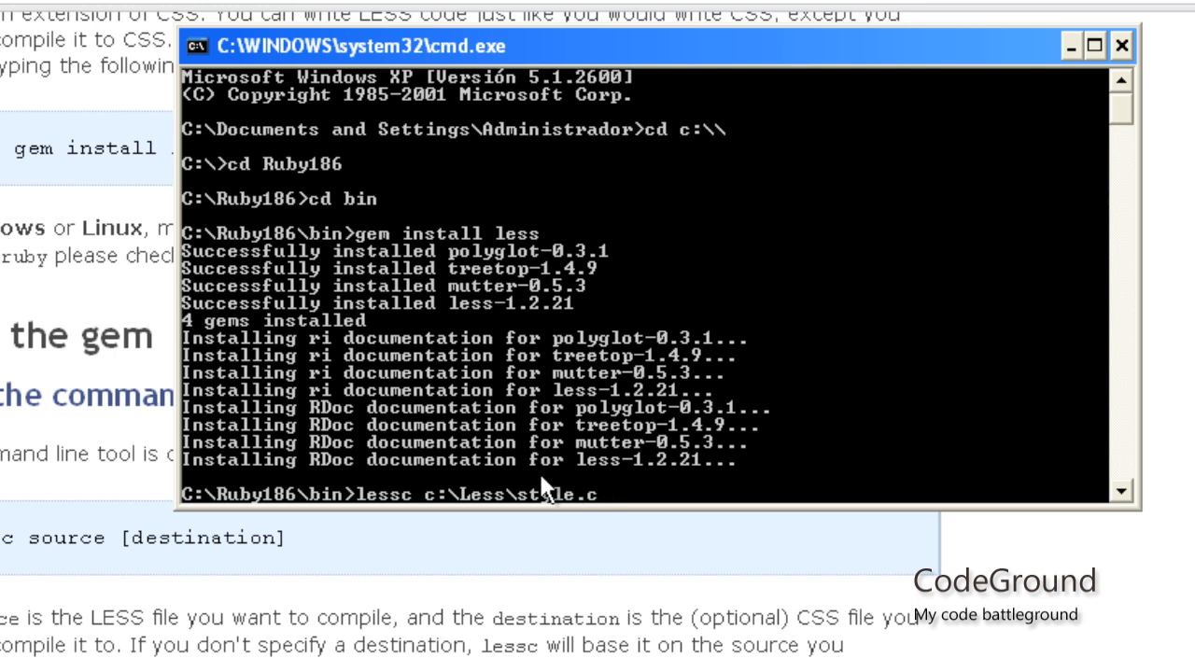
type("less")
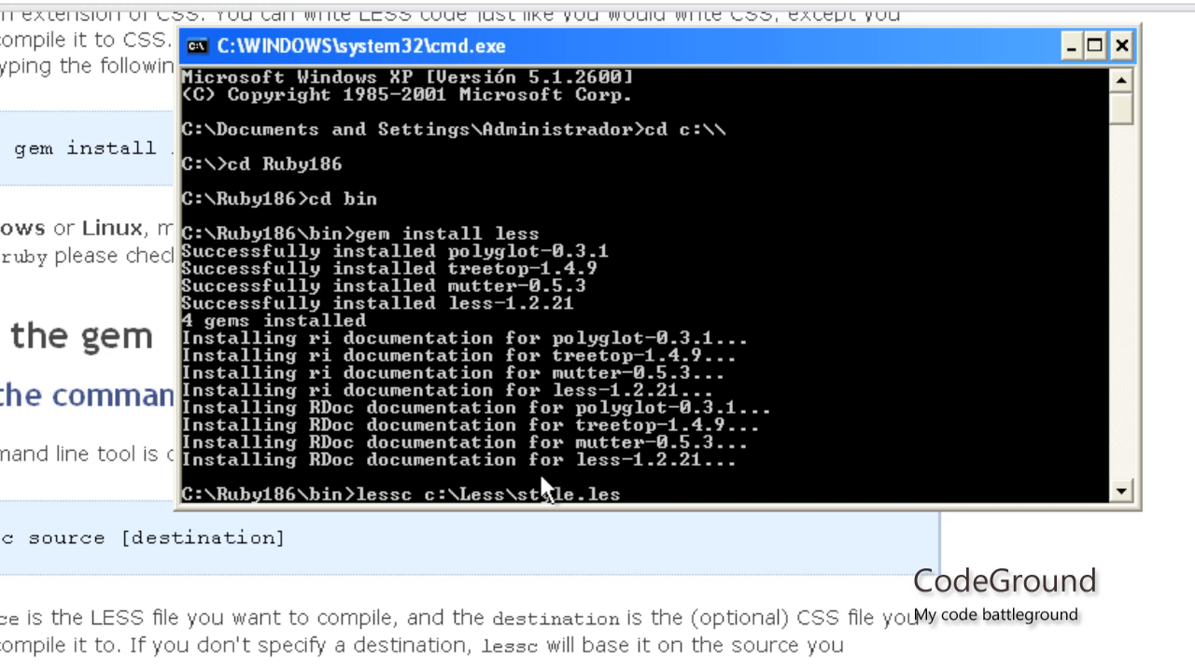
type("s")
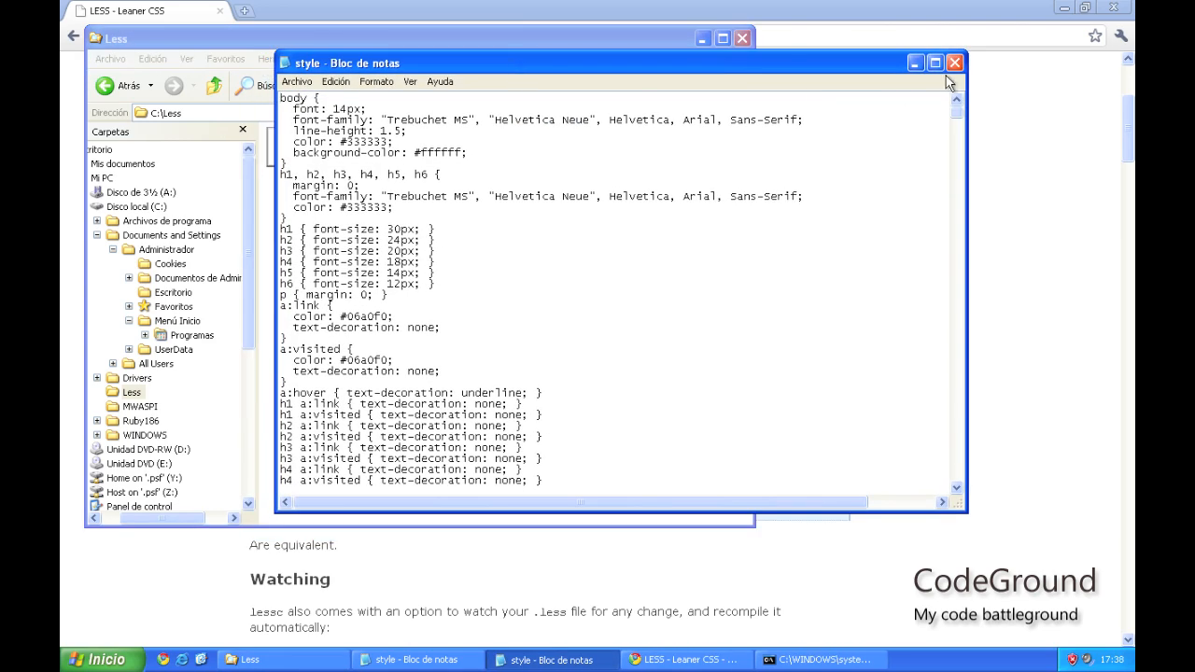
- Maximize Notepad and read through the compiled CSS's nav, breadcrumb and post rules
left_click(933, 60)
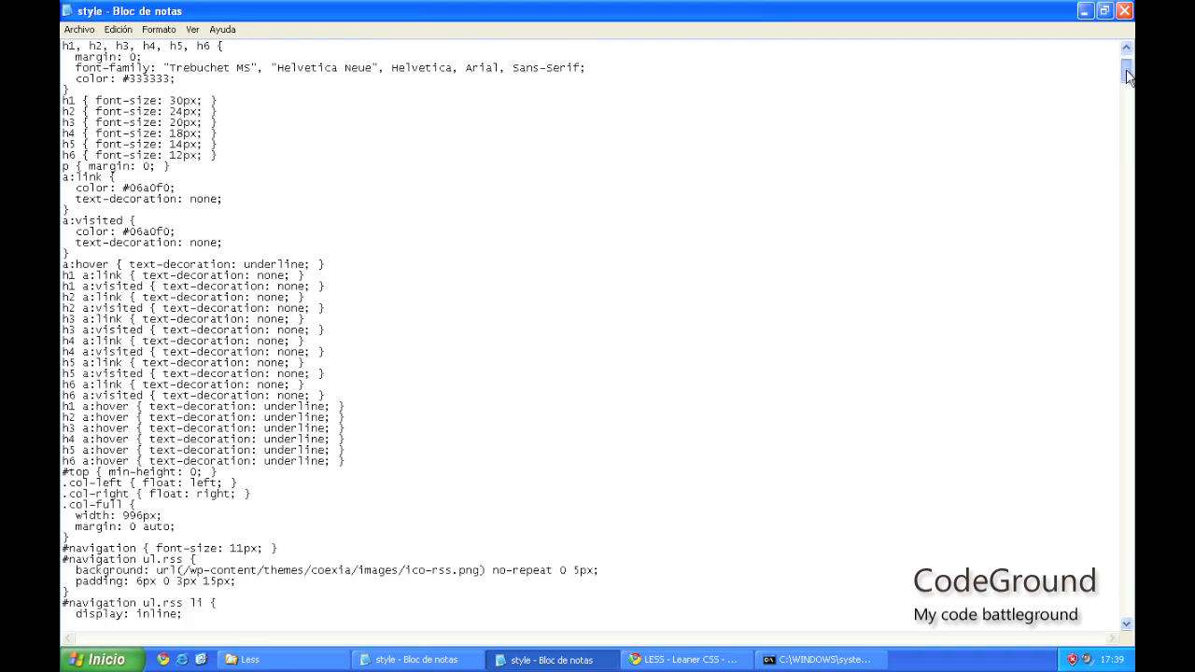
scroll("down", 3)
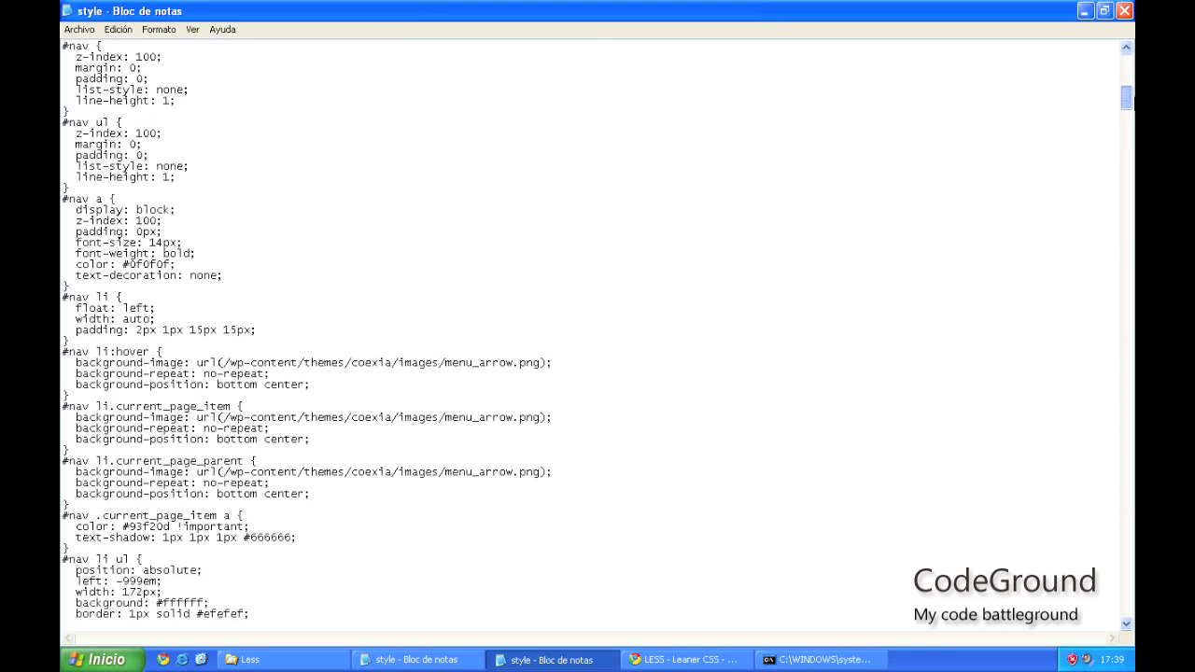
scroll("down", 3)
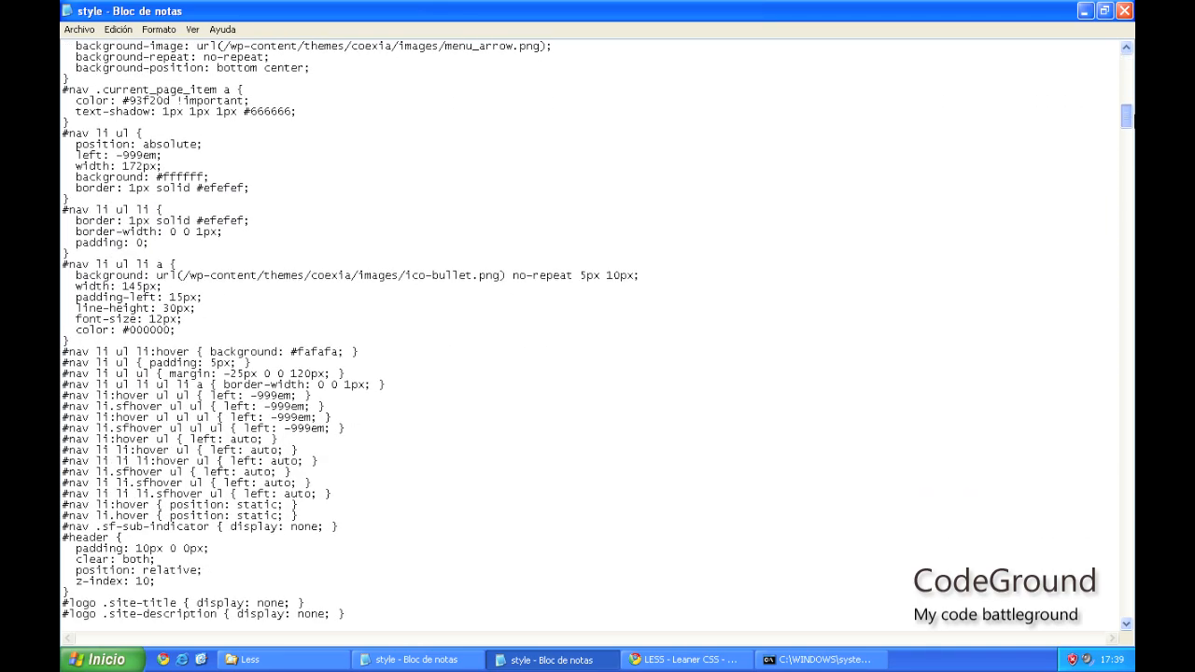
scroll("down", 3)
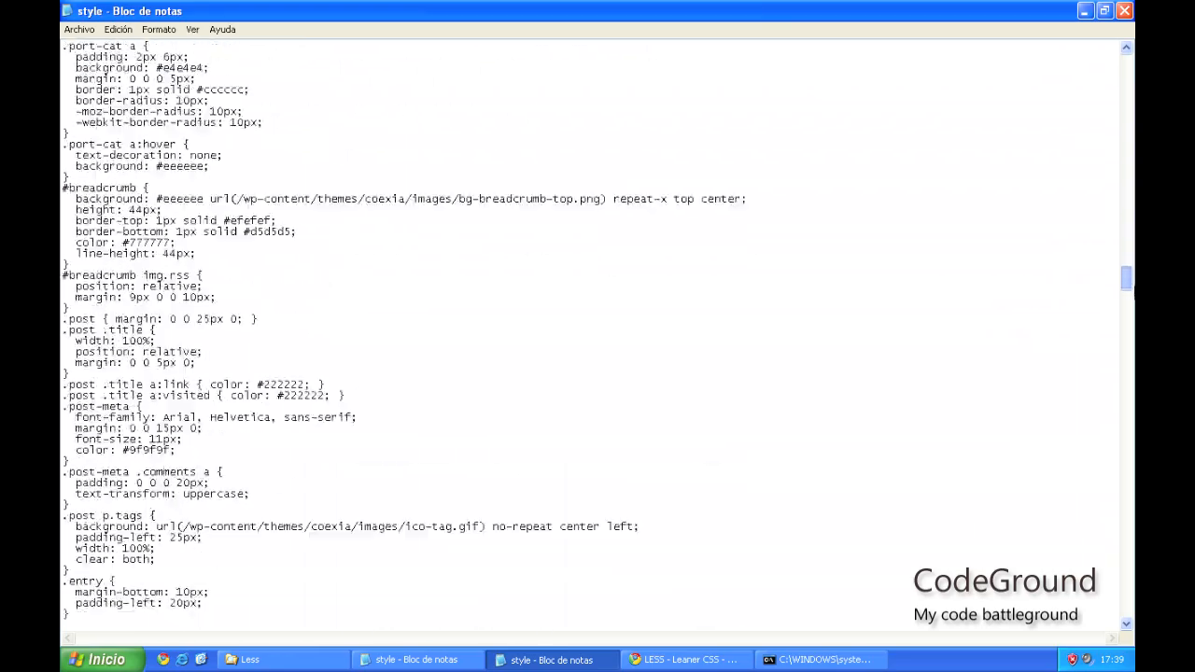
scroll("down", 3)
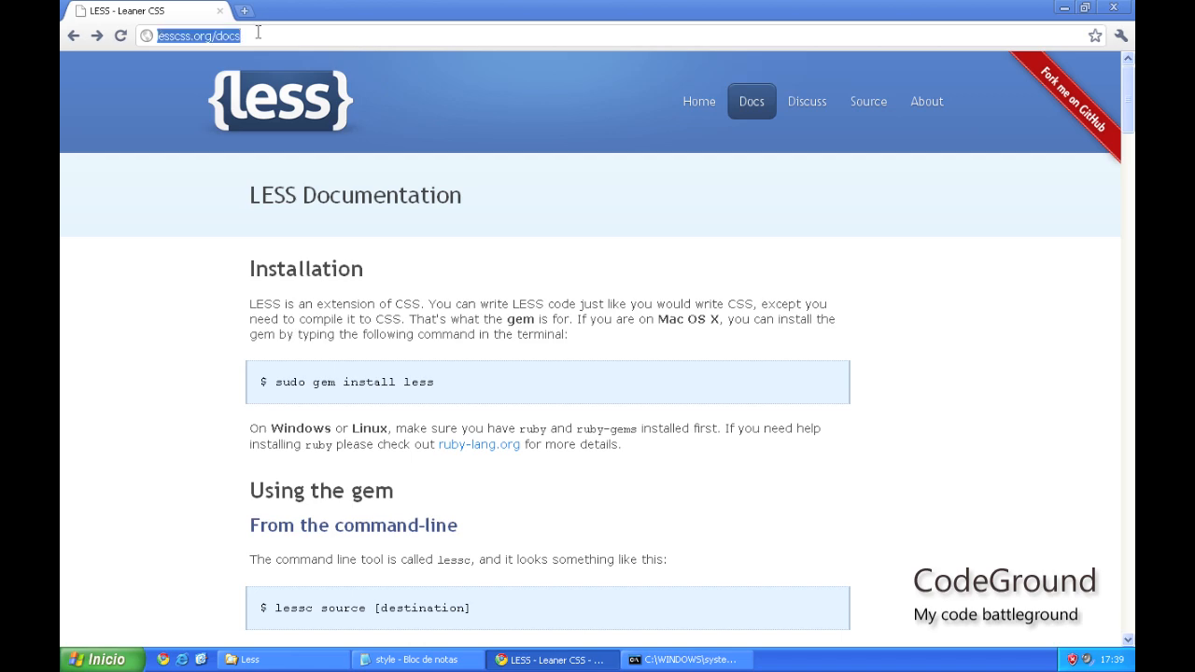
- Navigate Chrome to php.quicoto.com from the address bar
type("php.quicoto.com")
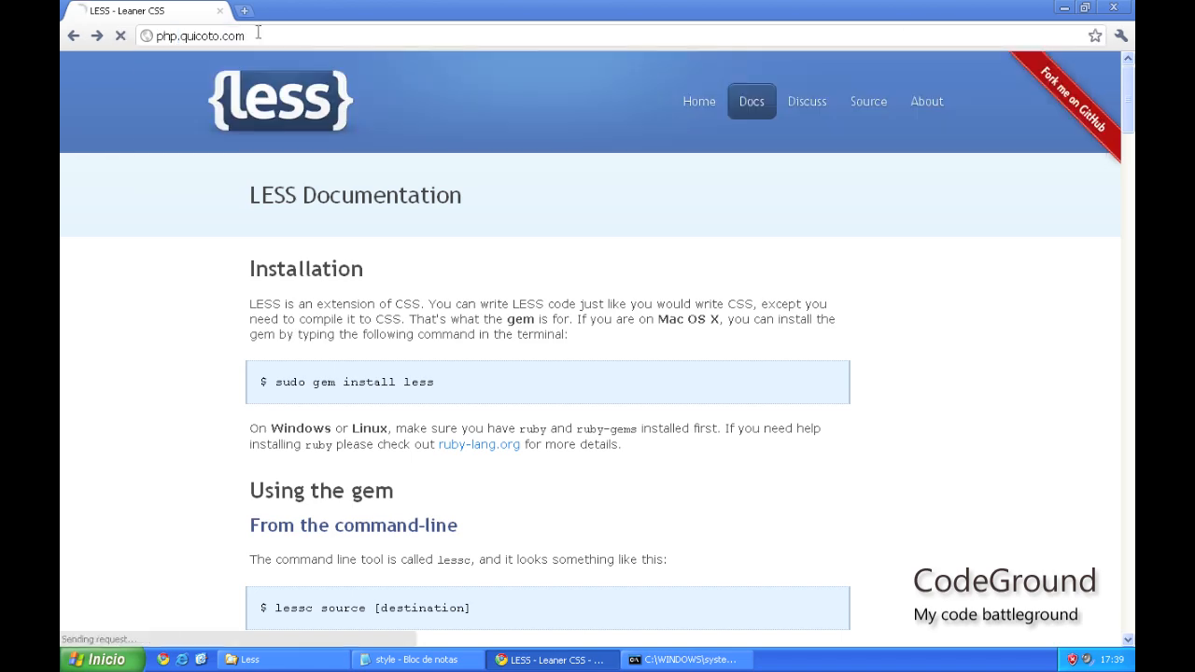